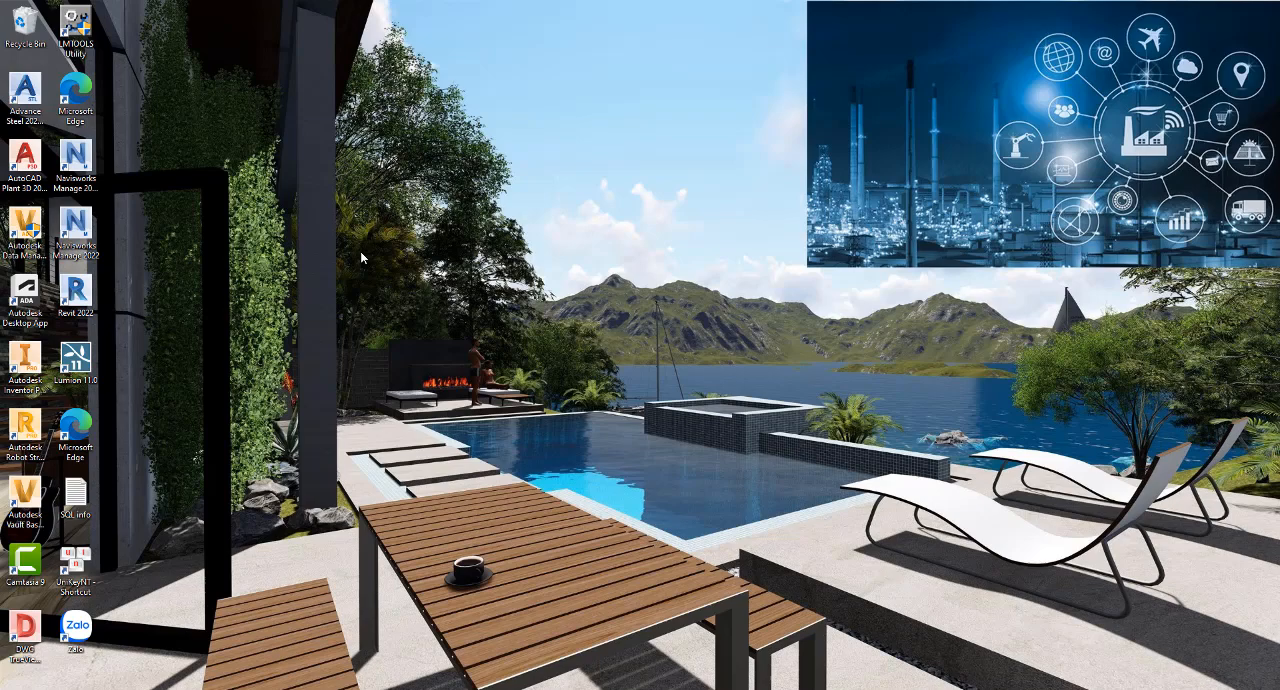
pyautogui.moveTo(500, 684)
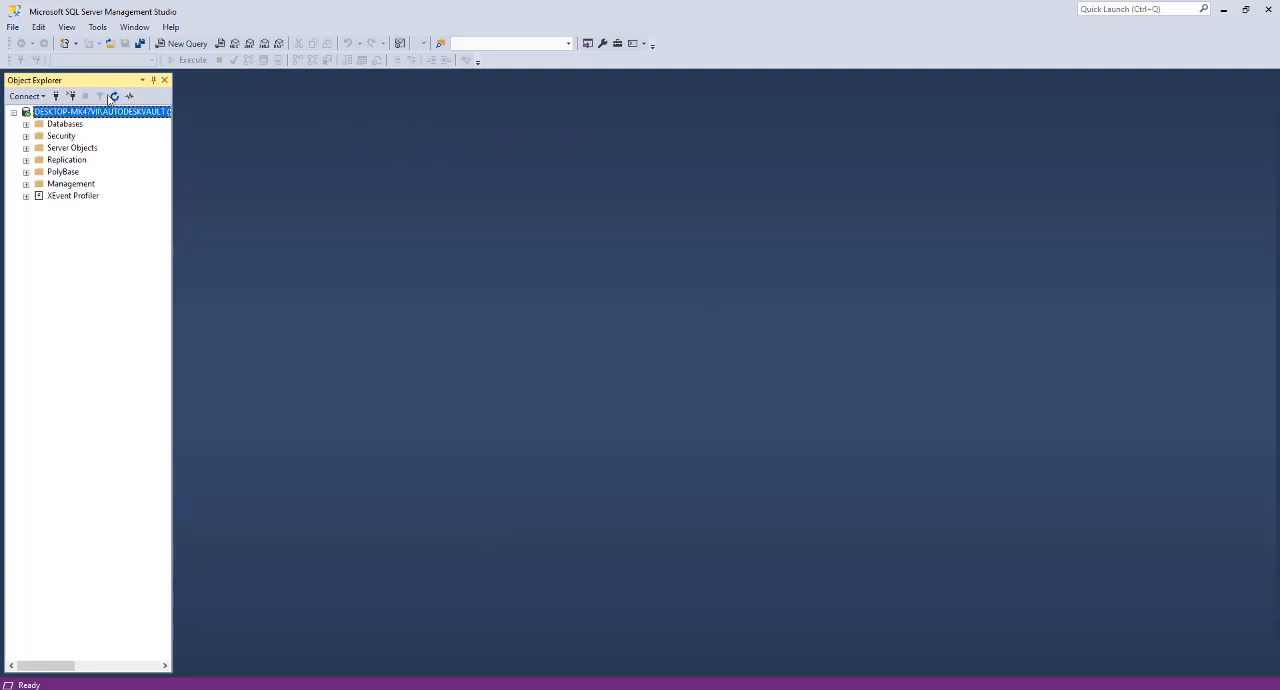
pyautogui.moveTo(592, 305)
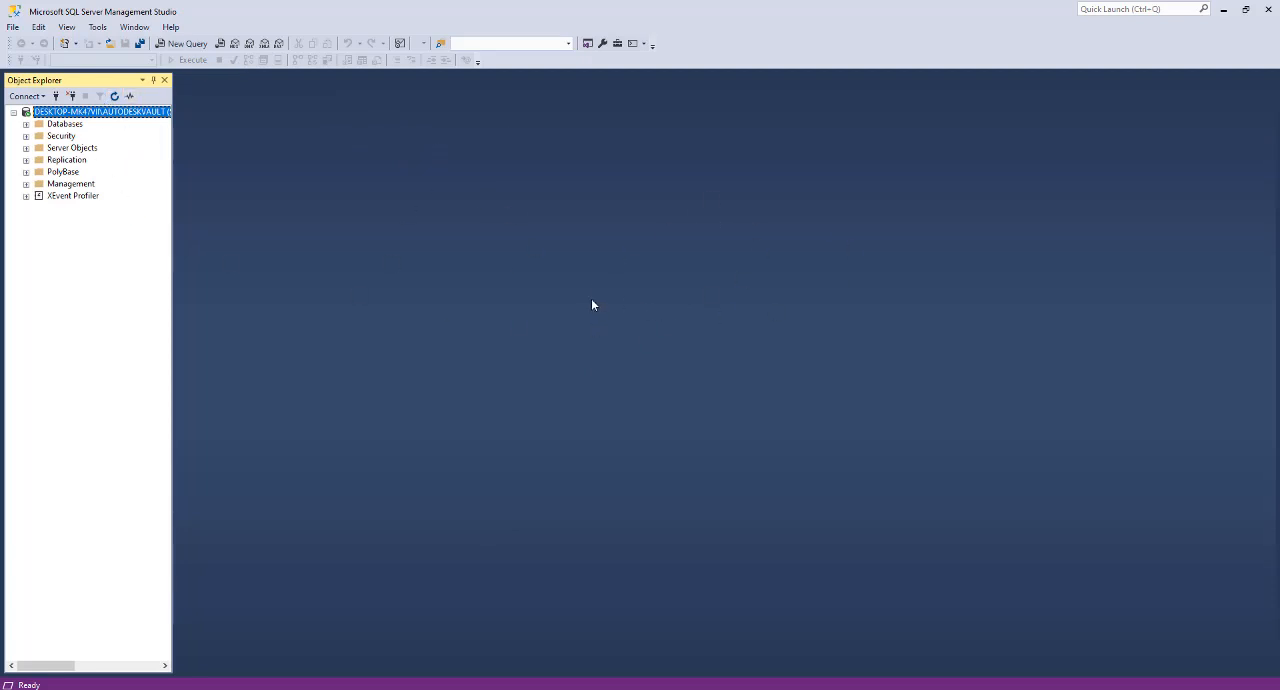
pyautogui.moveTo(85, 296)
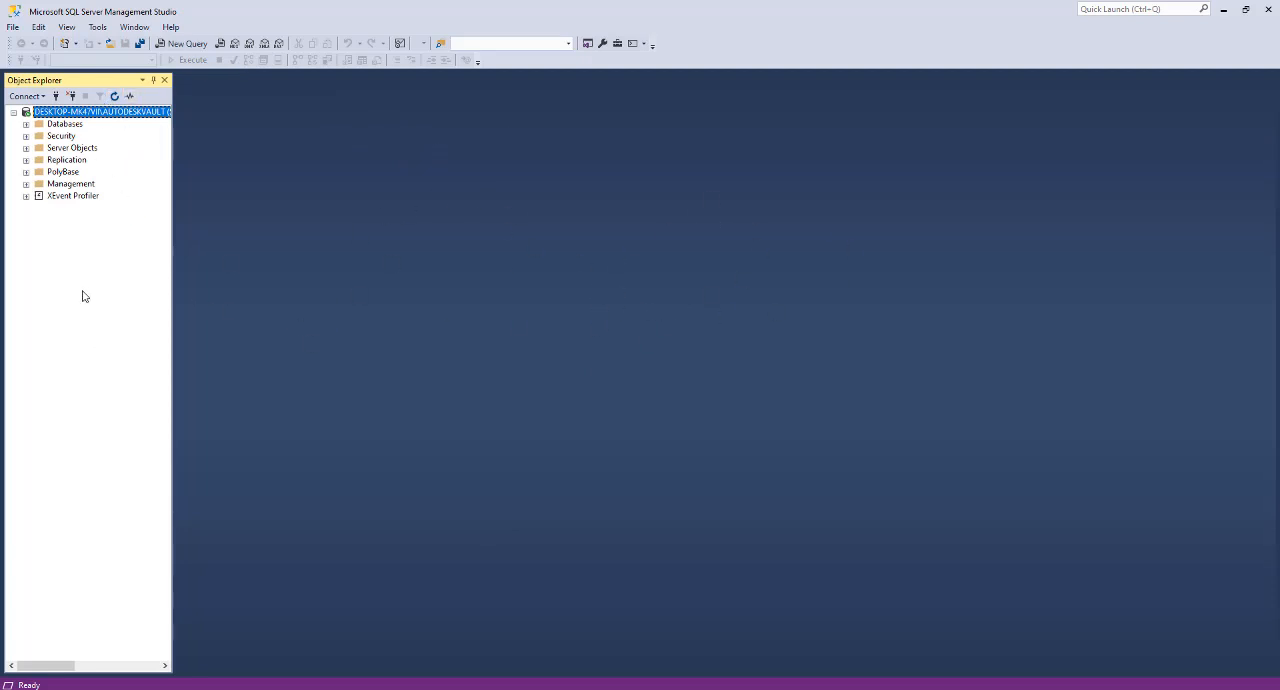
# - Bring up the Connect to Server dialog for the AUTODESKVAULT instance in SSMS
pyautogui.click(25, 96)
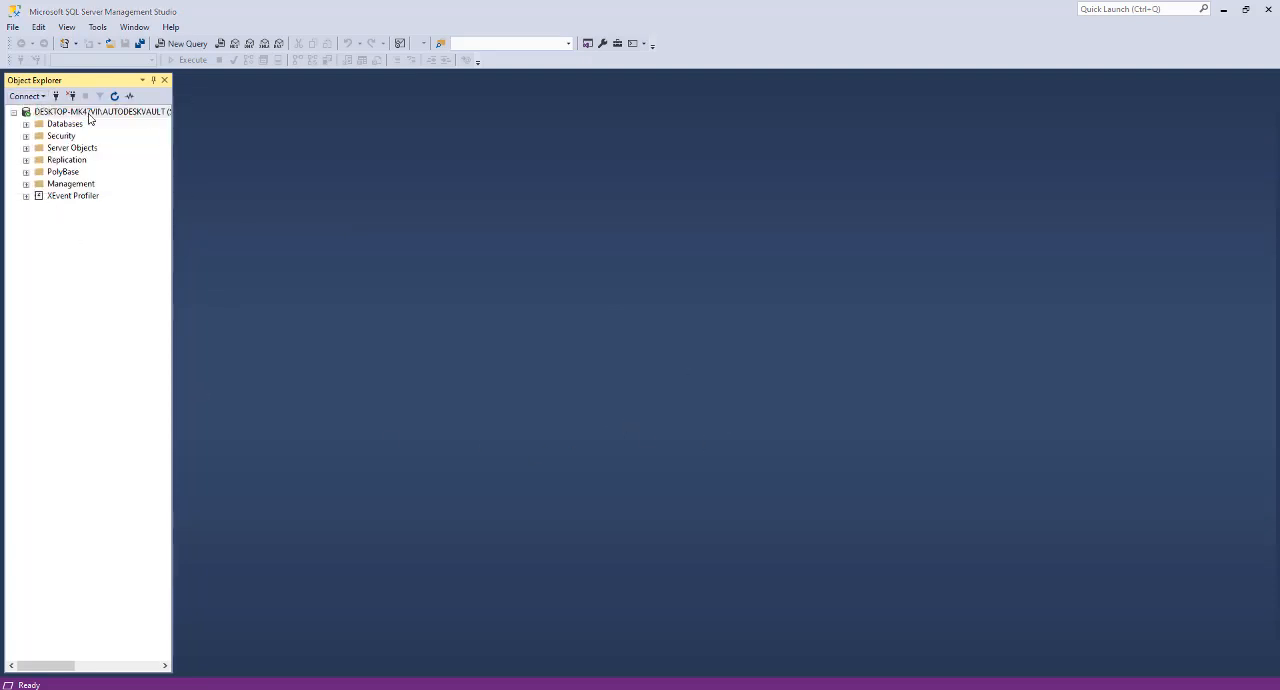
pyautogui.click(25, 96)
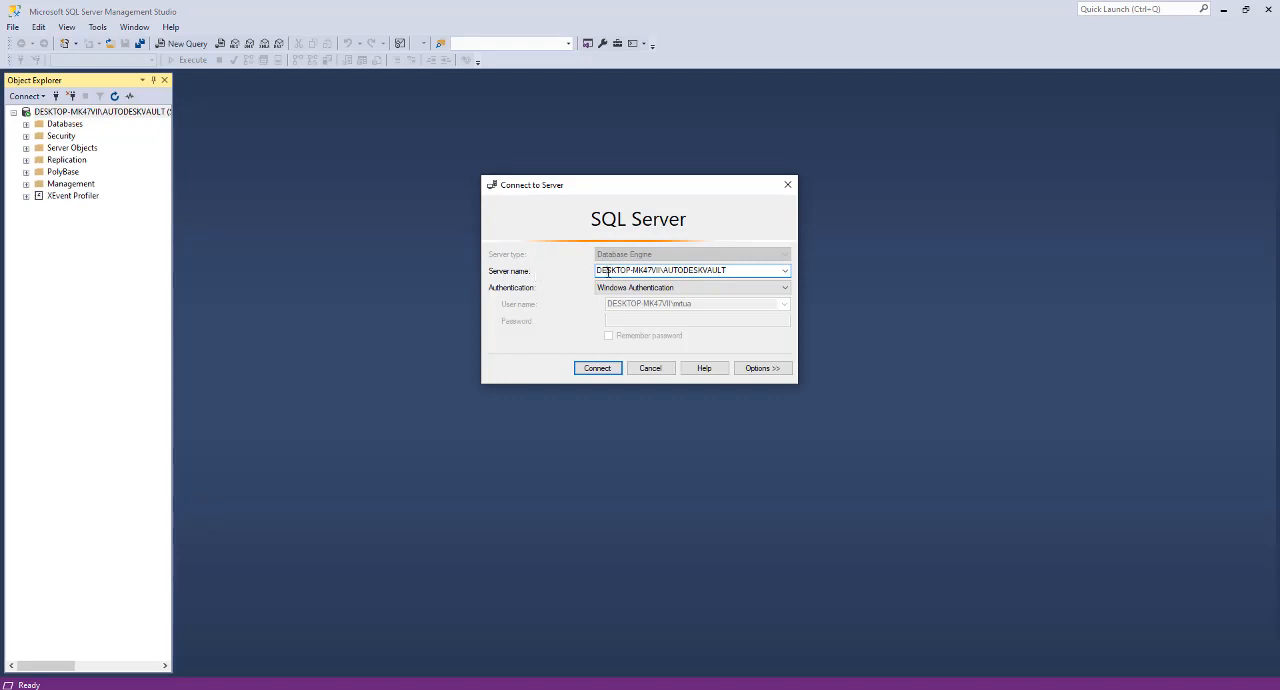
# - Select the AUTODESKVAULT server name, then cancel the Connect to Server dialog
pyautogui.tripleClick(690, 270)
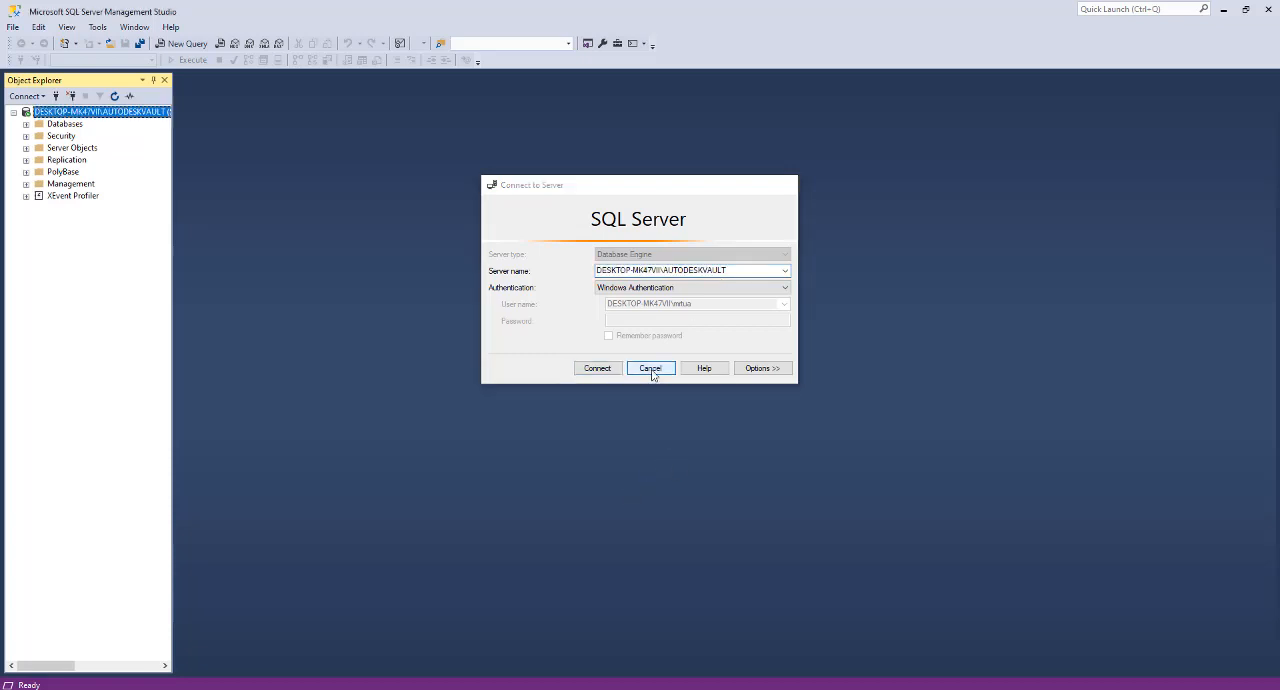
pyautogui.click(650, 368)
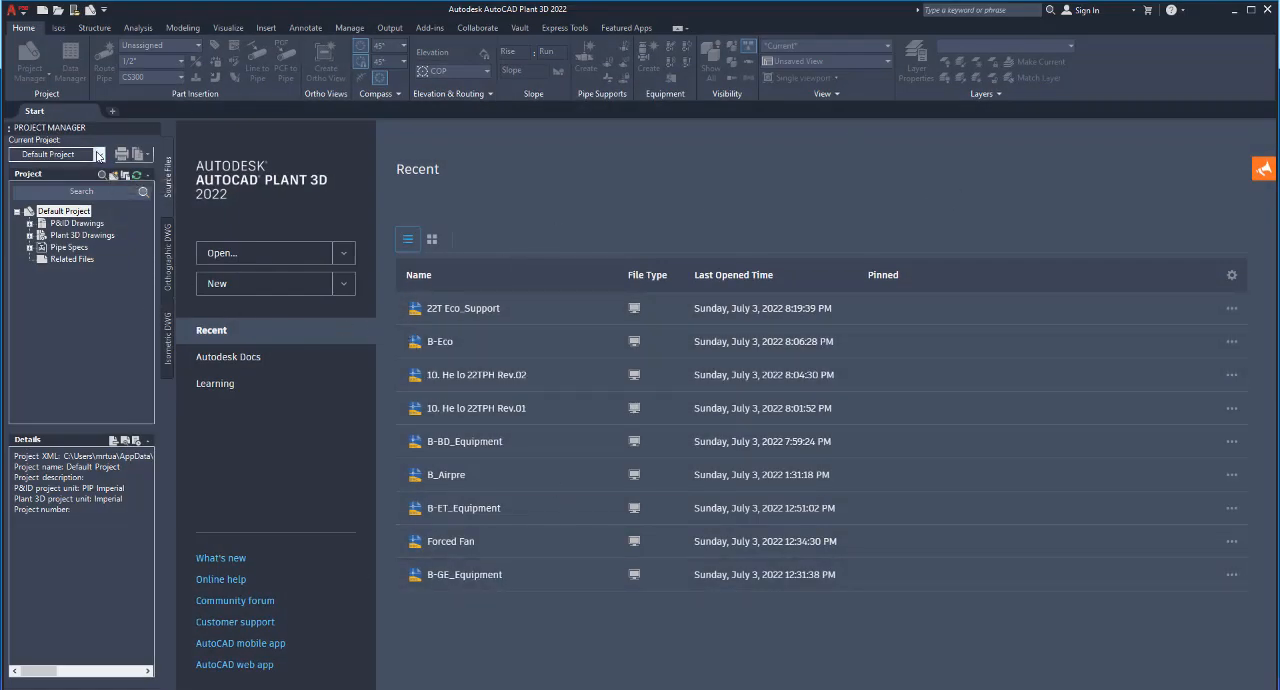
# - Start a new project named 'Project 1' with a 'Test Project' description
pyautogui.click(98, 154)
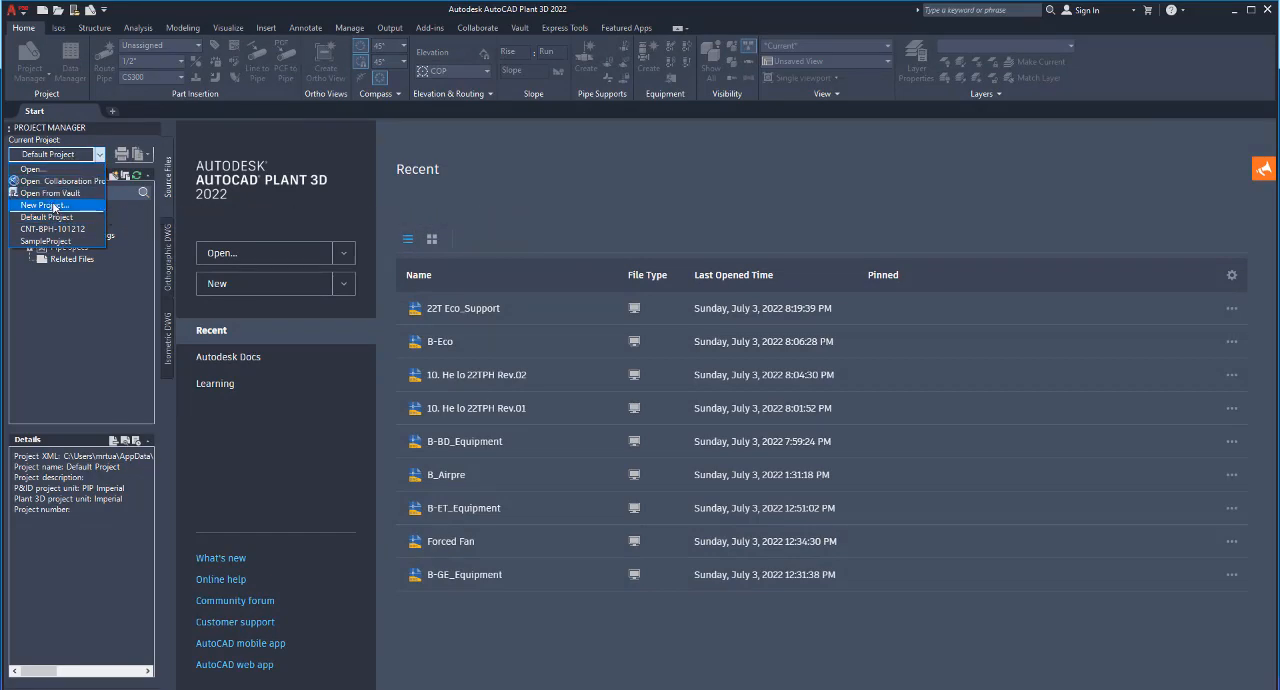
pyautogui.click(43, 205)
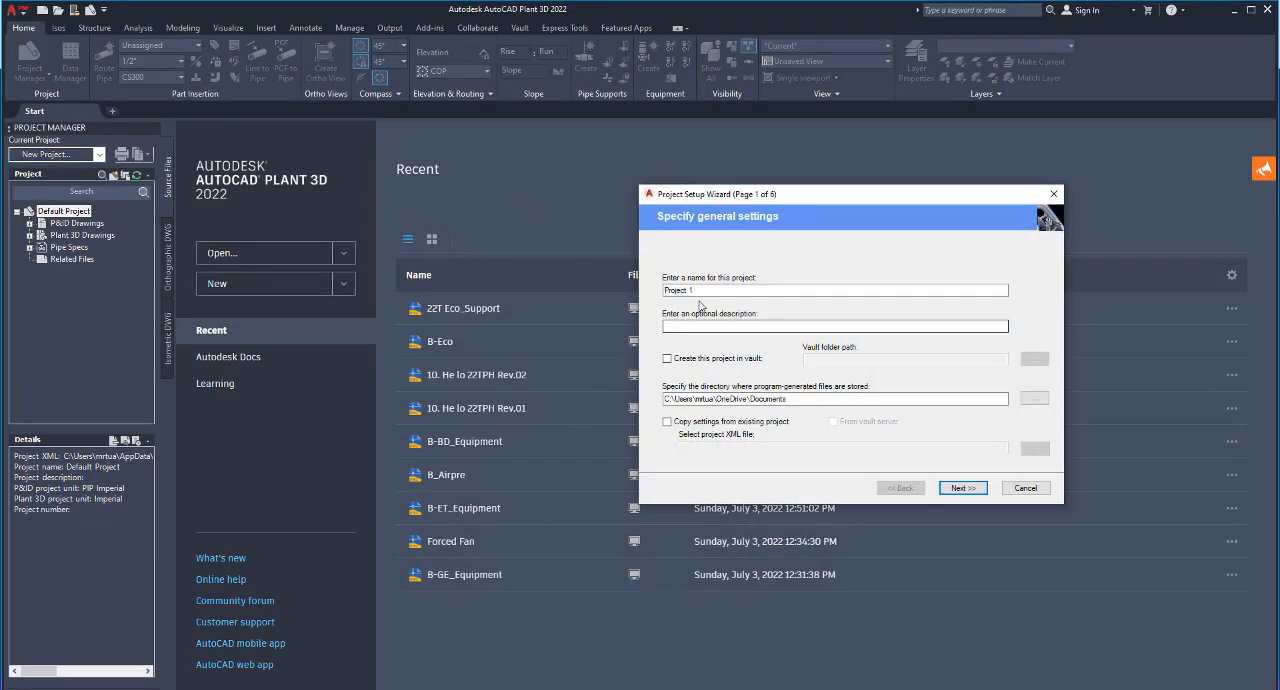
pyautogui.click(835, 290)
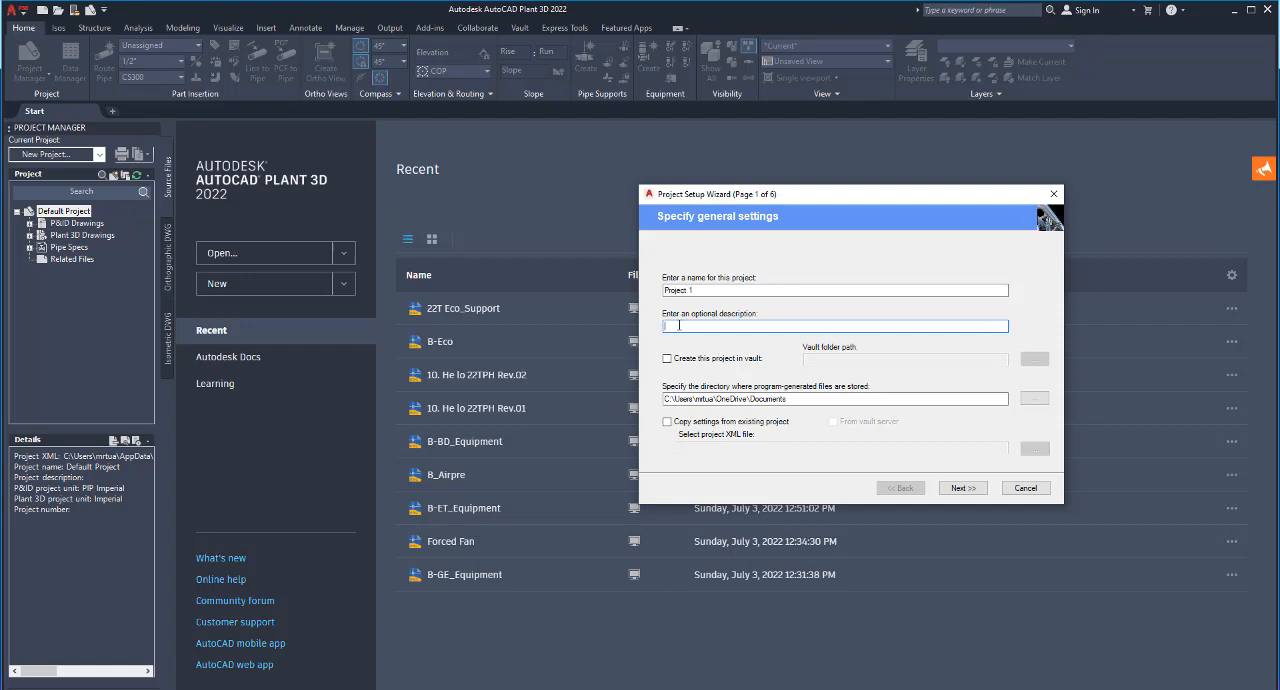
pyautogui.write('1')
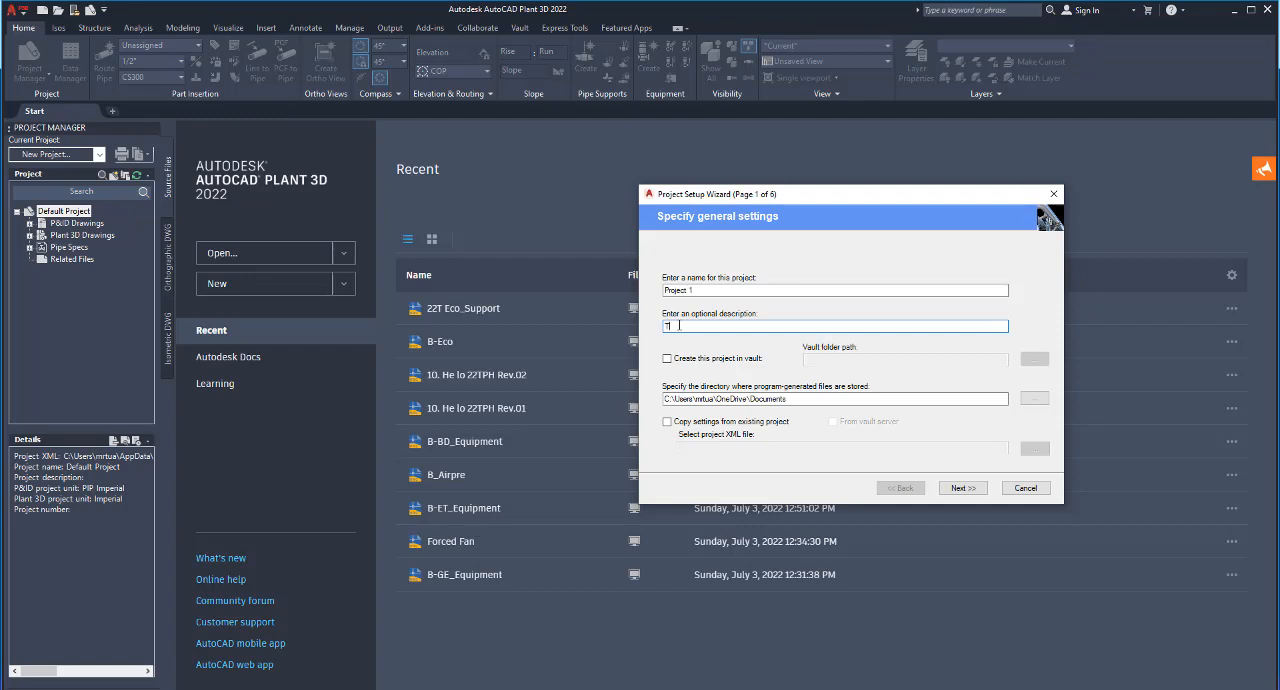
pyautogui.write('Test')
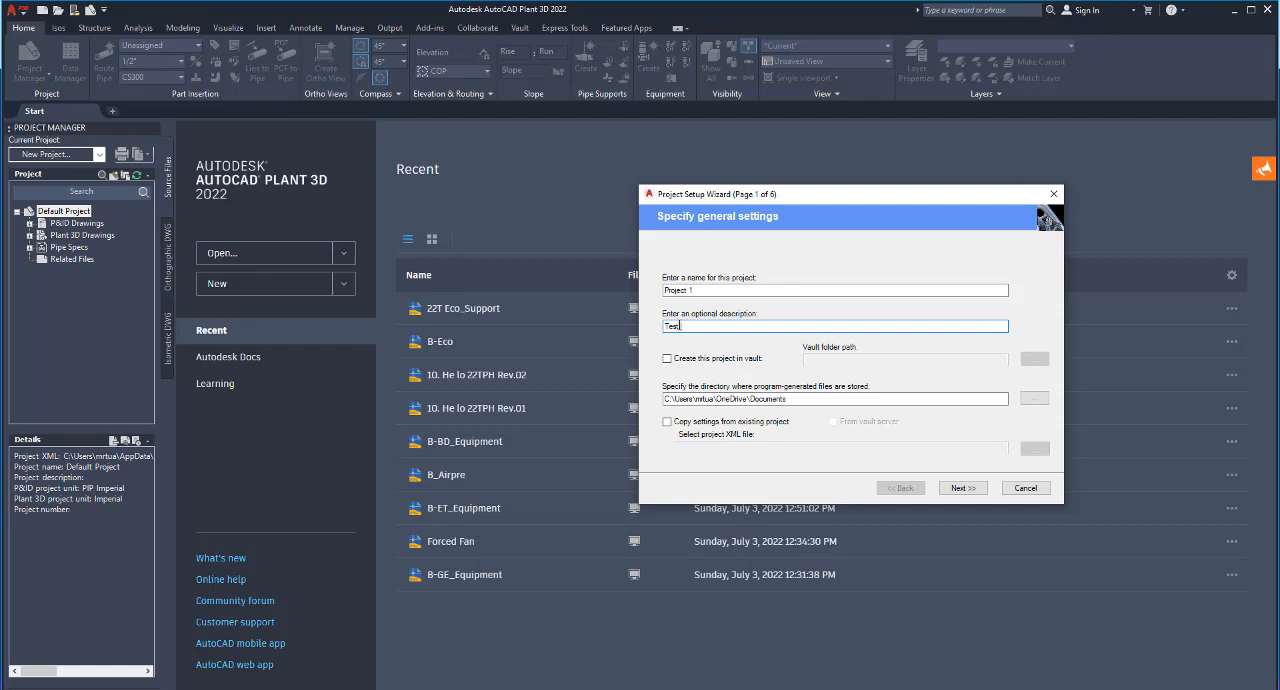
pyautogui.write('Project in Serve')
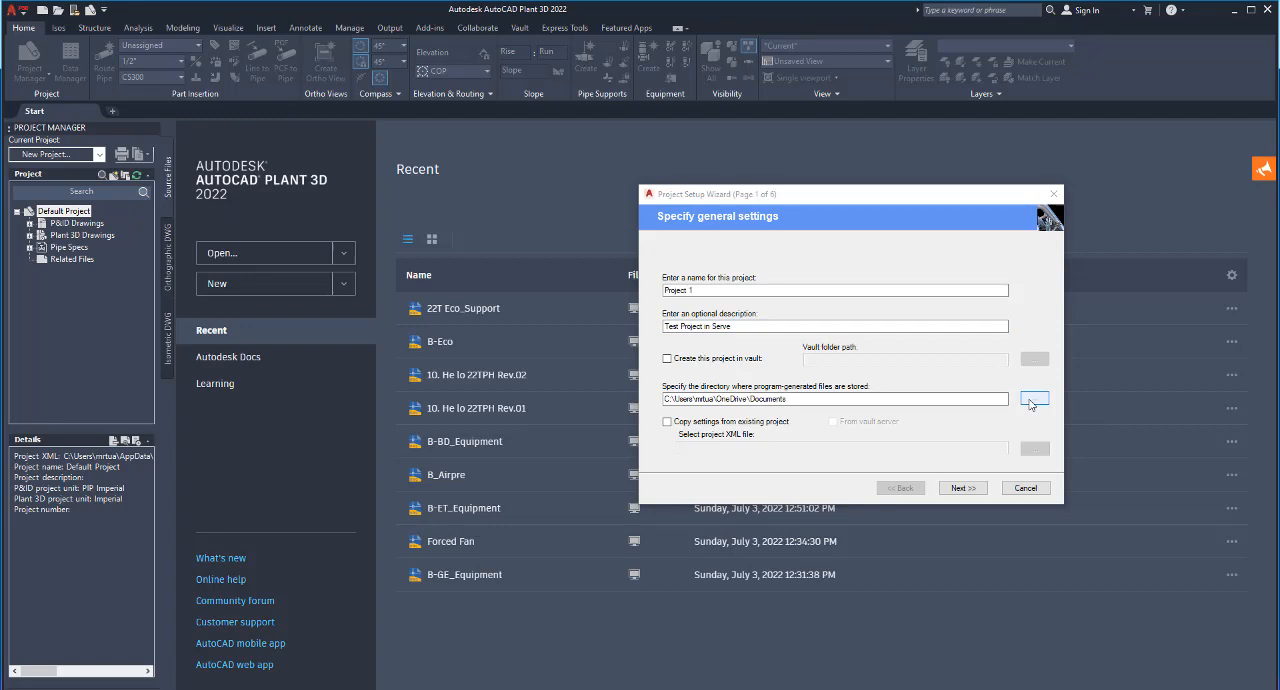
# - Set the project directory to the 'SQL Plant3D Project' folder and advance to units
pyautogui.click(1034, 398)
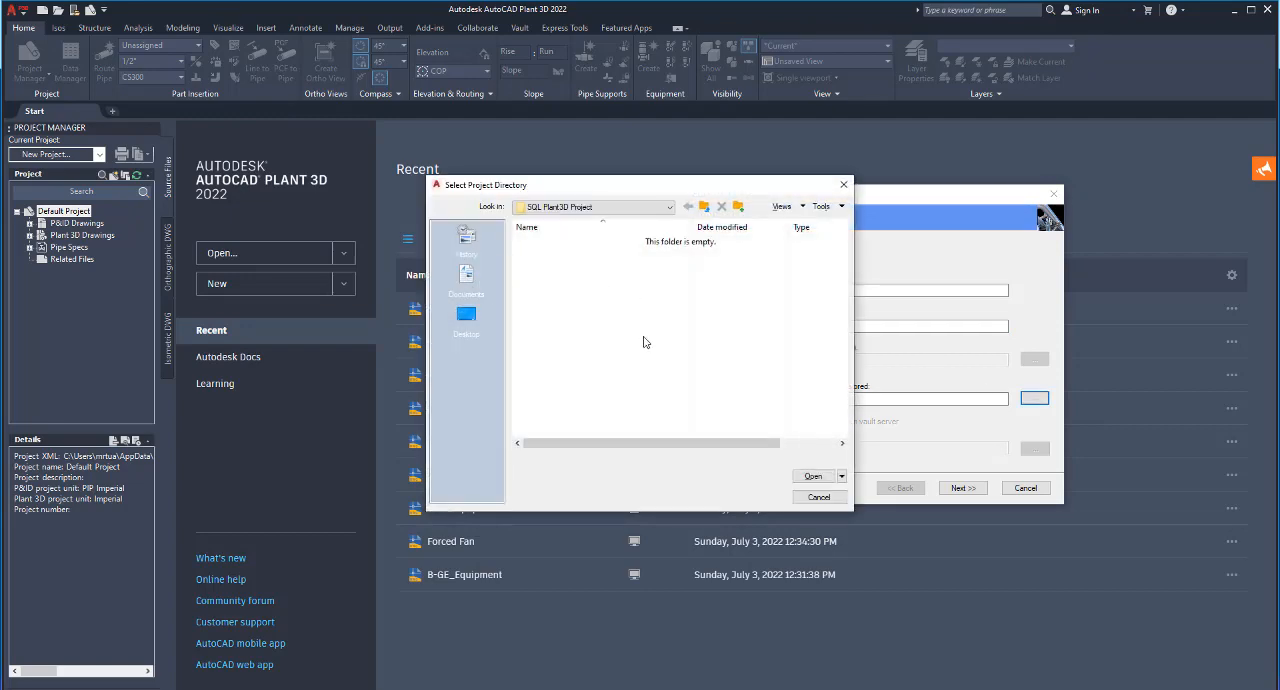
pyautogui.moveTo(600, 294)
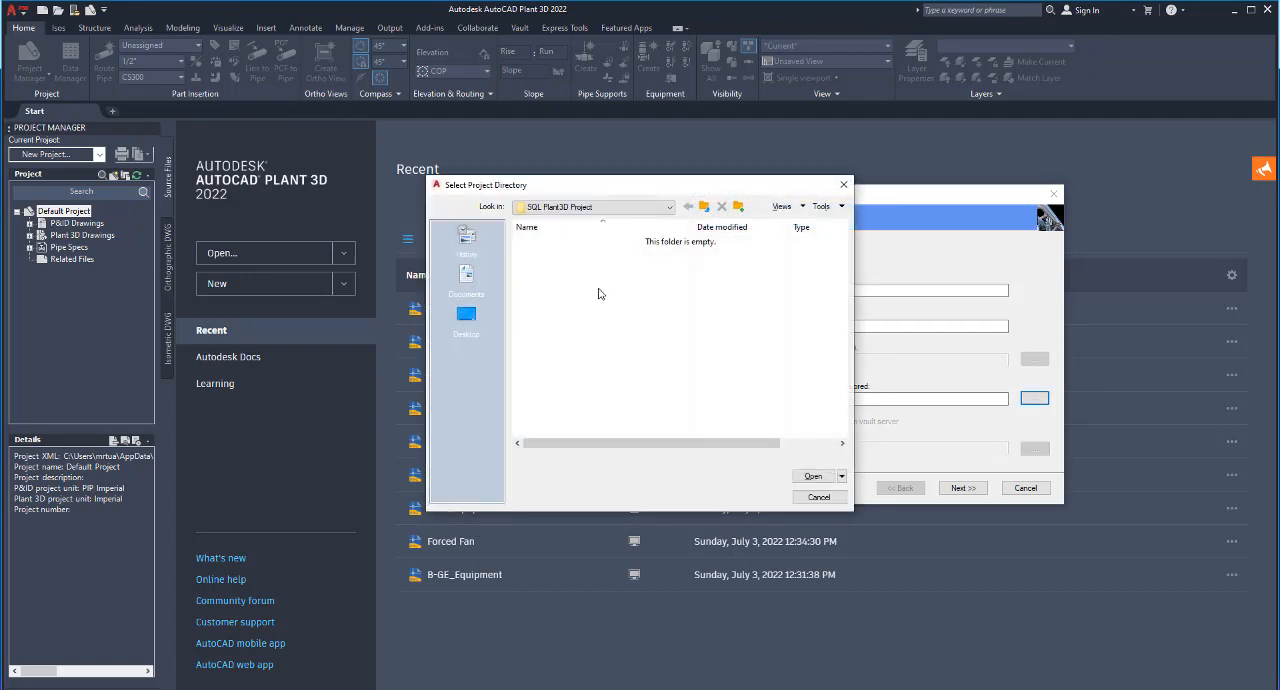
pyautogui.click(668, 207)
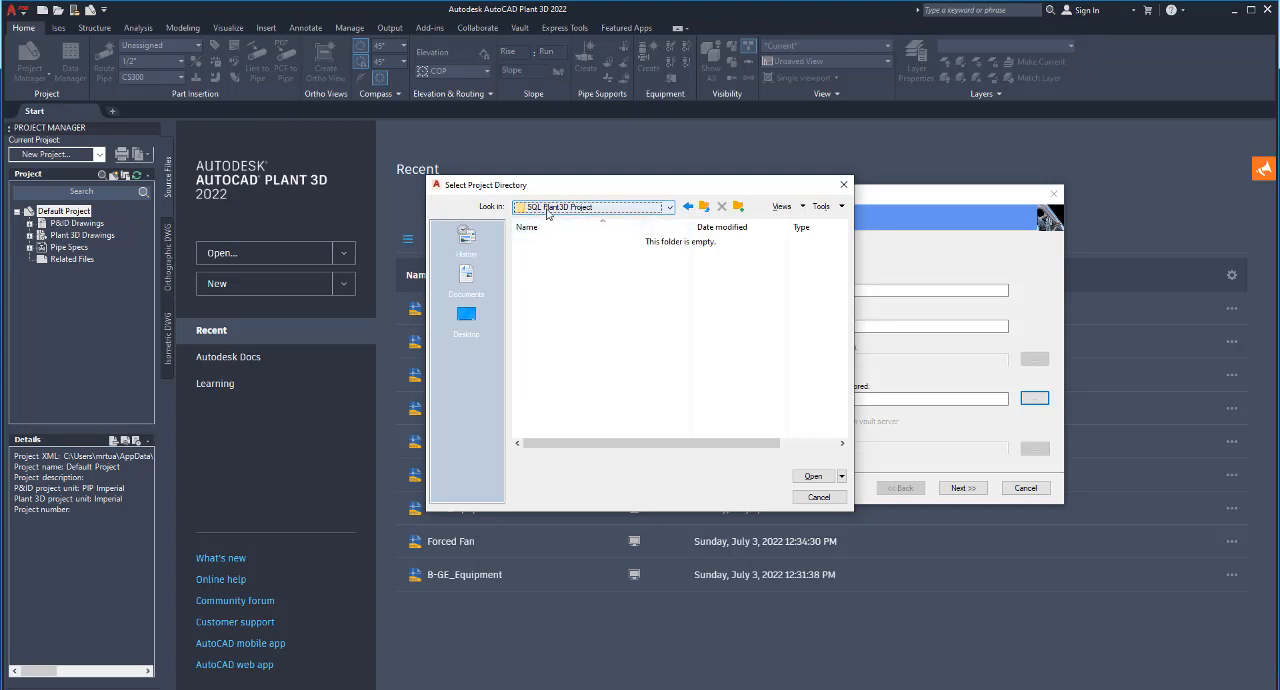
pyautogui.moveTo(570, 207)
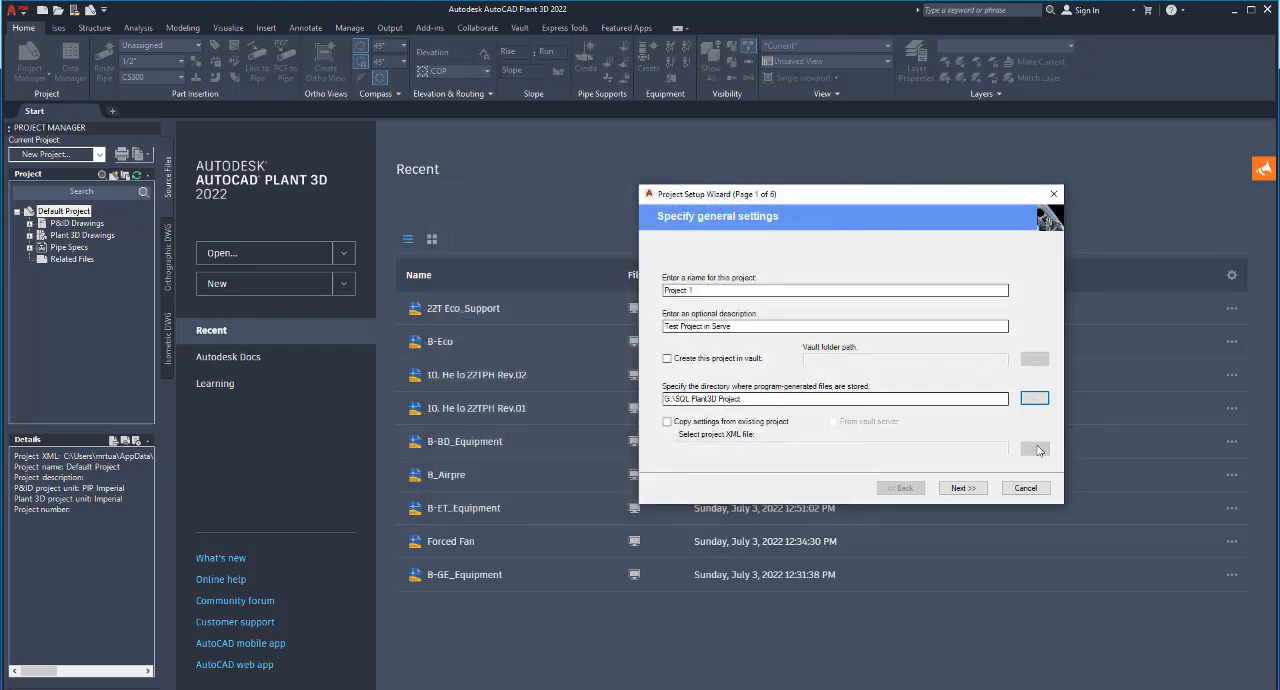
pyautogui.click(961, 488)
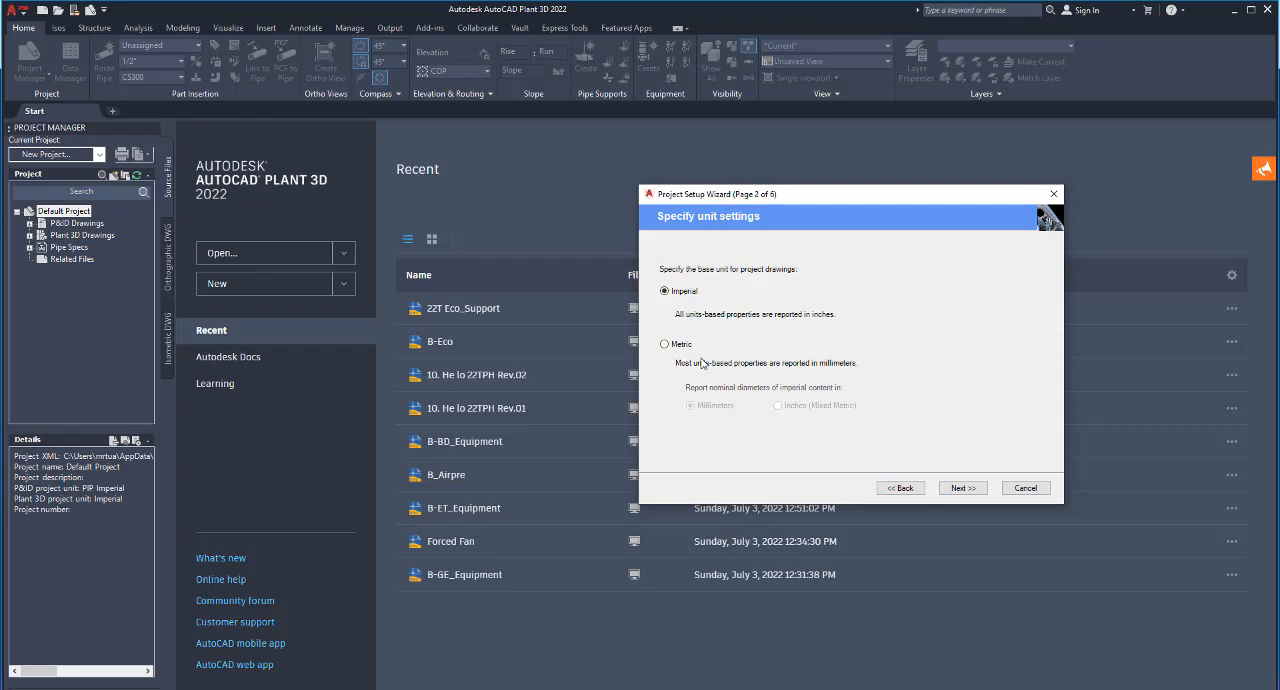
# - Switch the project to metric units and accept the P&ID and Plant 3D settings
pyautogui.click(665, 344)
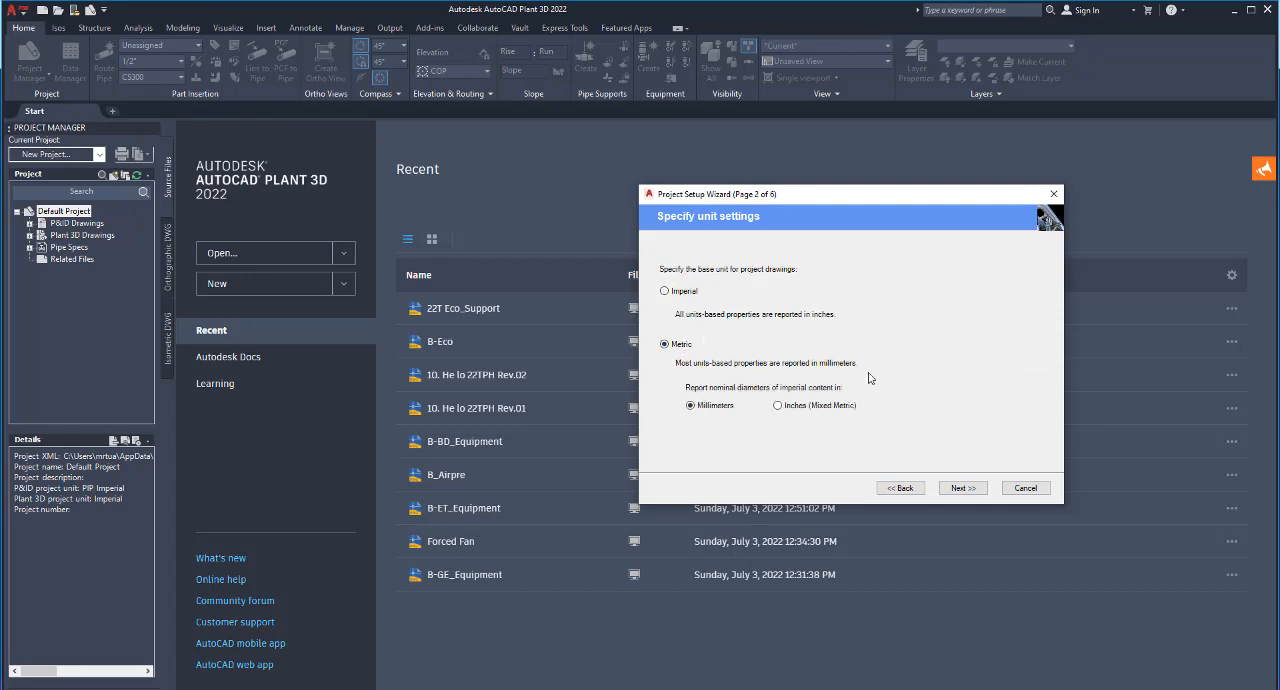
pyautogui.click(961, 488)
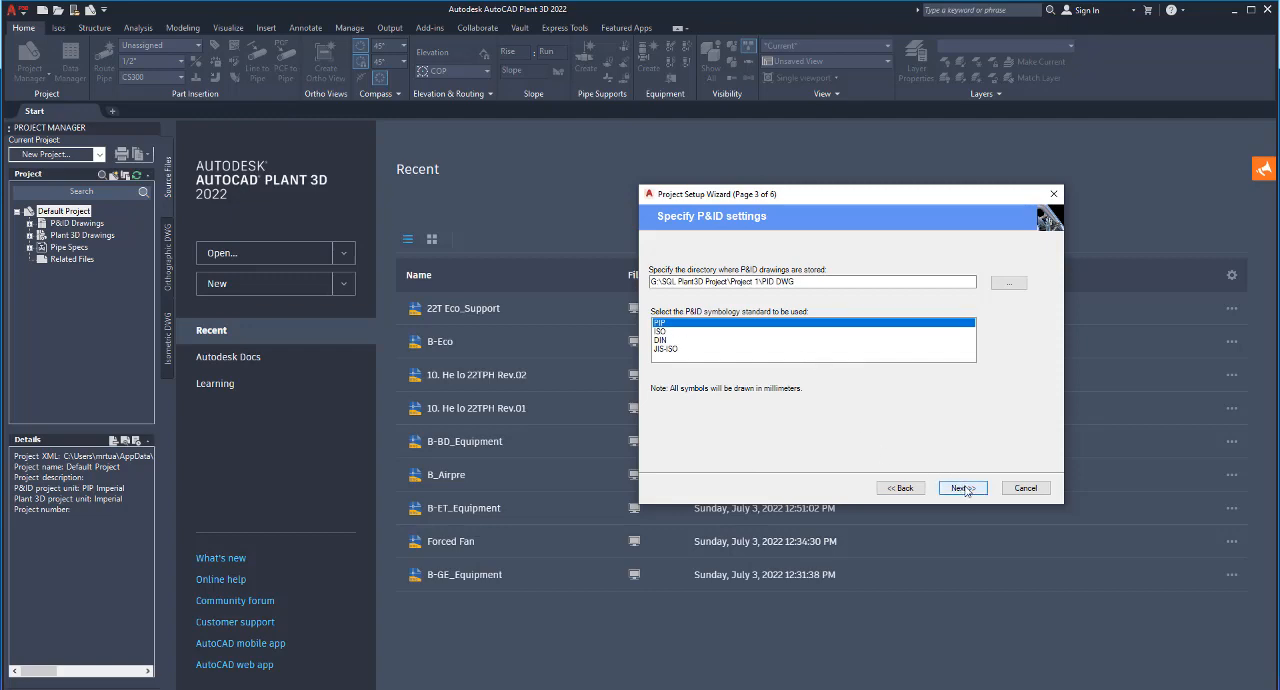
pyautogui.click(961, 488)
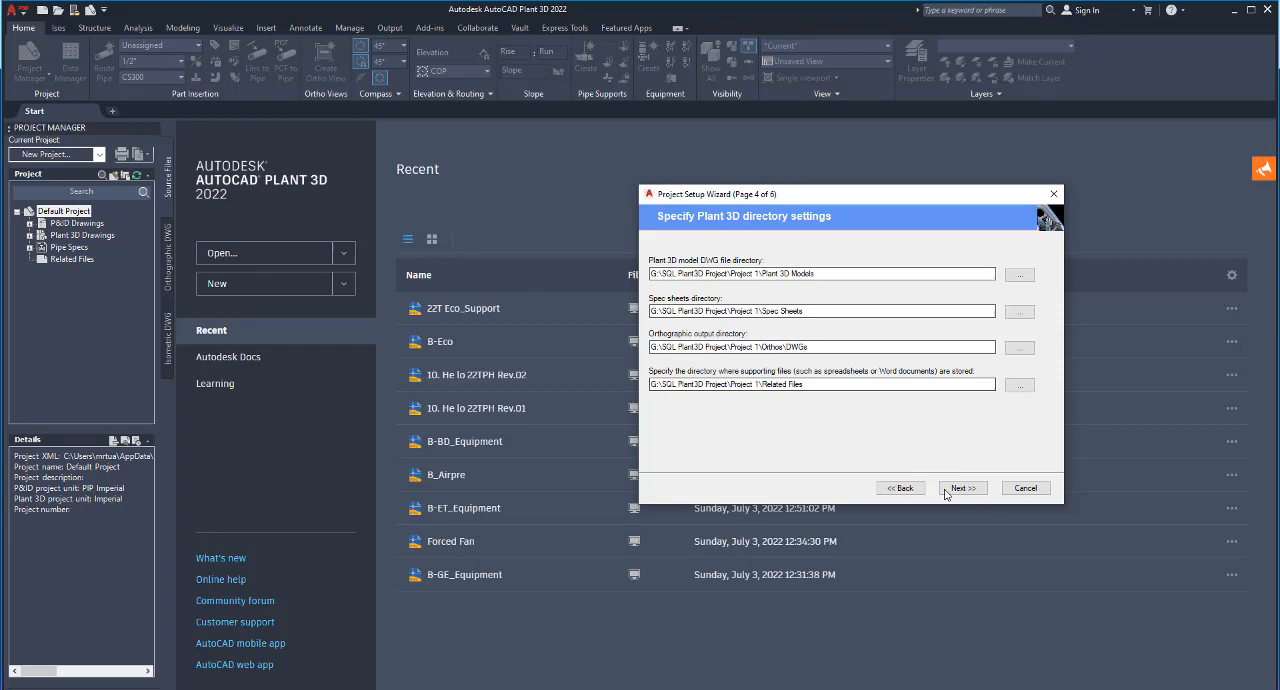
pyautogui.click(961, 488)
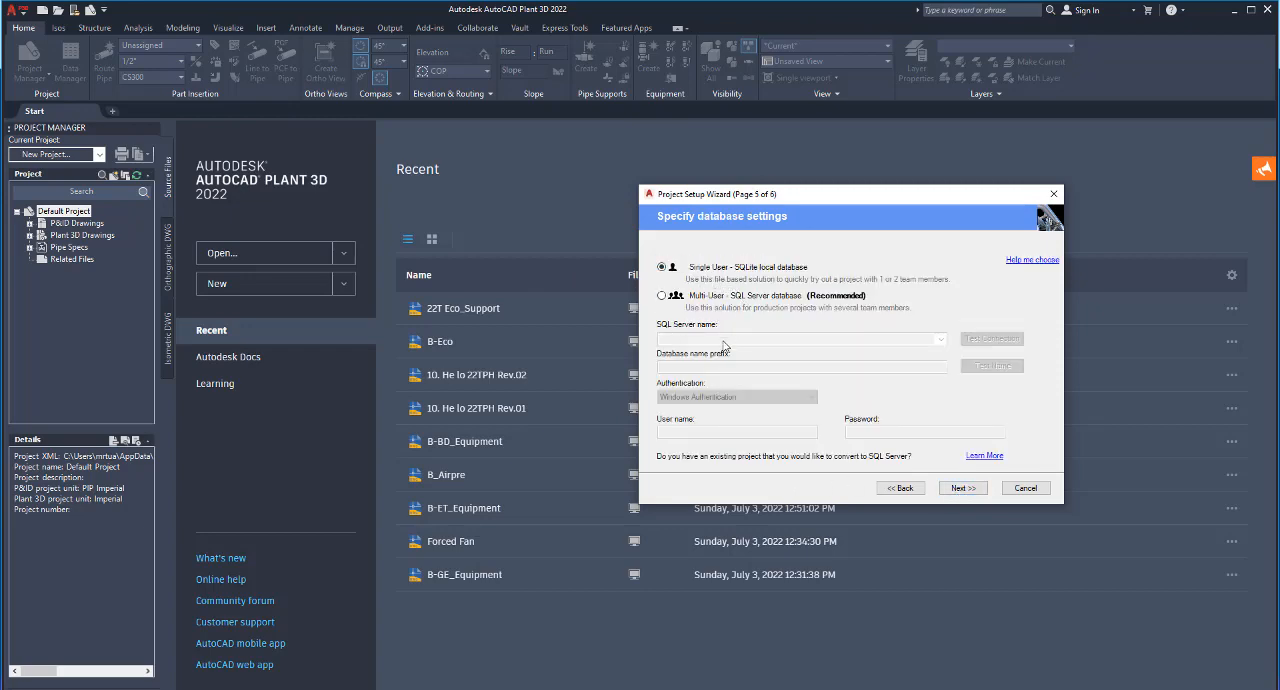
# - Choose the multi-user SQL Server database option and focus the server name field
pyautogui.click(662, 295)
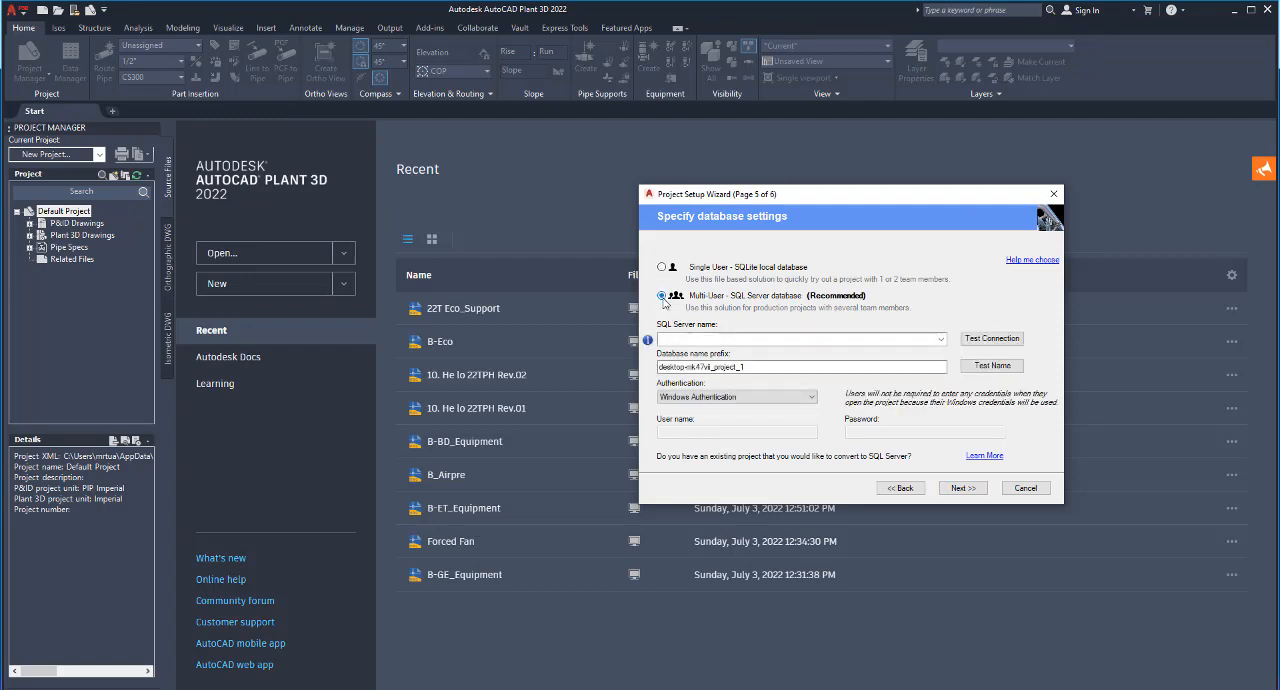
pyautogui.click(790, 338)
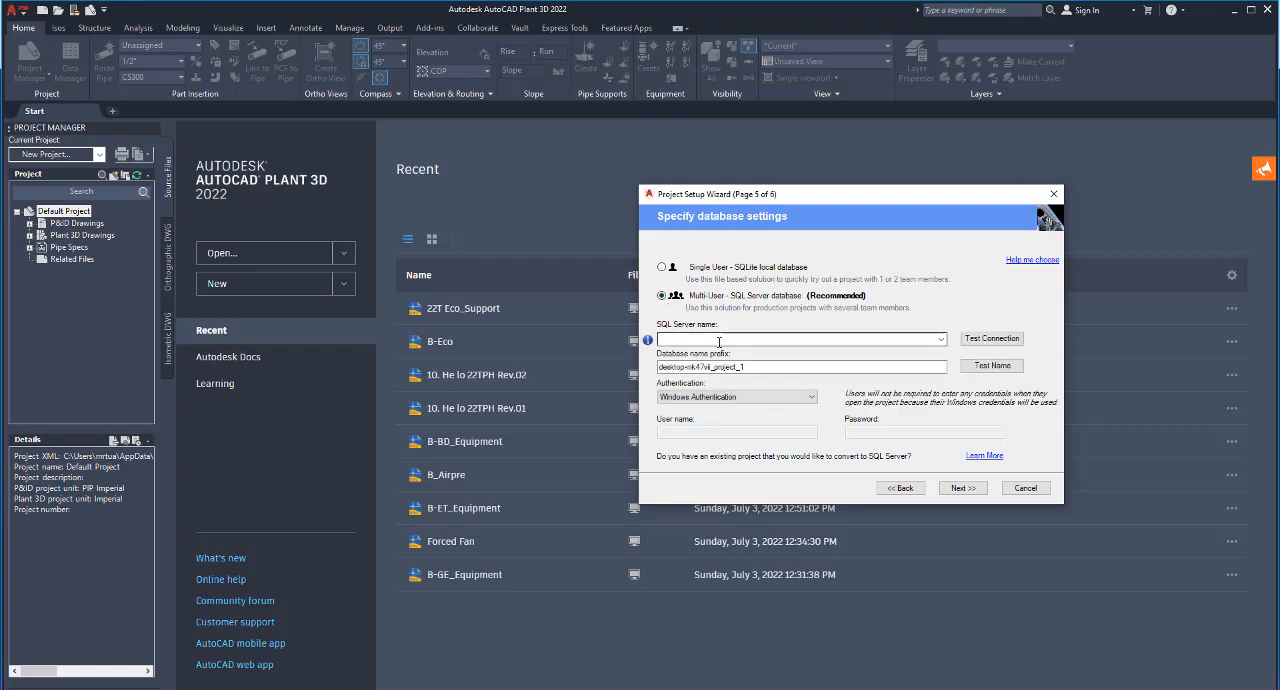
pyautogui.click(800, 338)
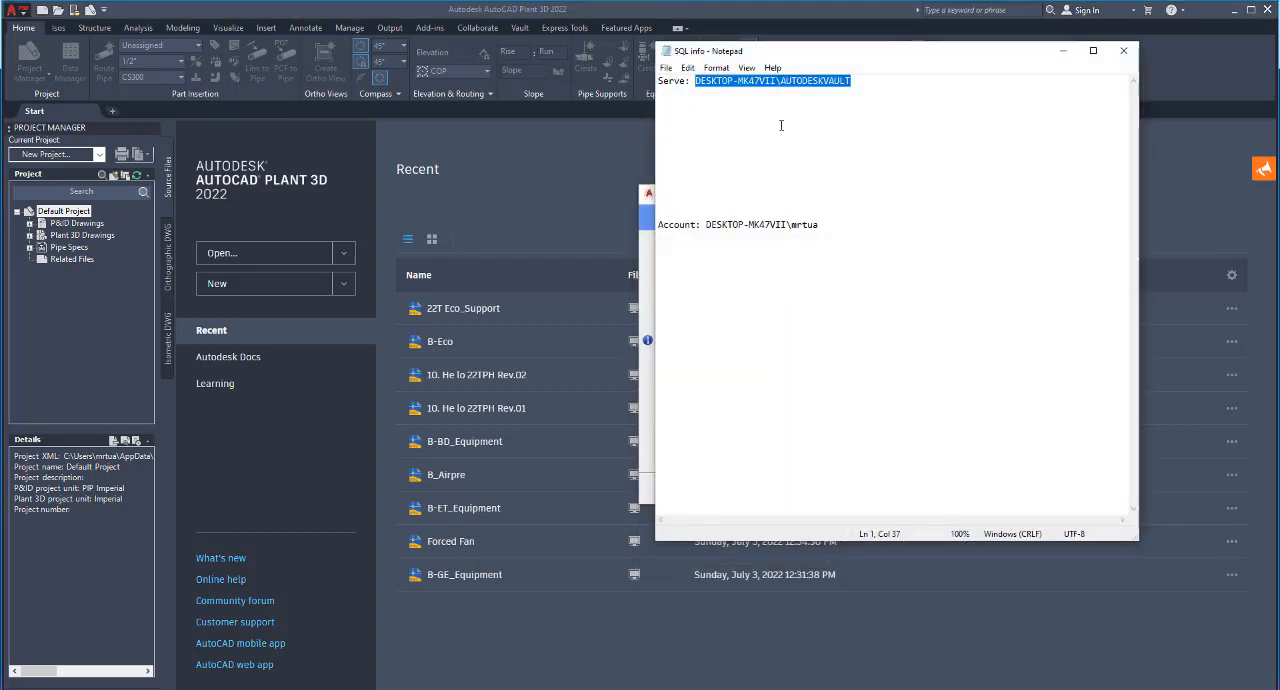
# - Get the AUTODESKVAULT server name from the SQL info notes in Notepad
pyautogui.click(700, 81)
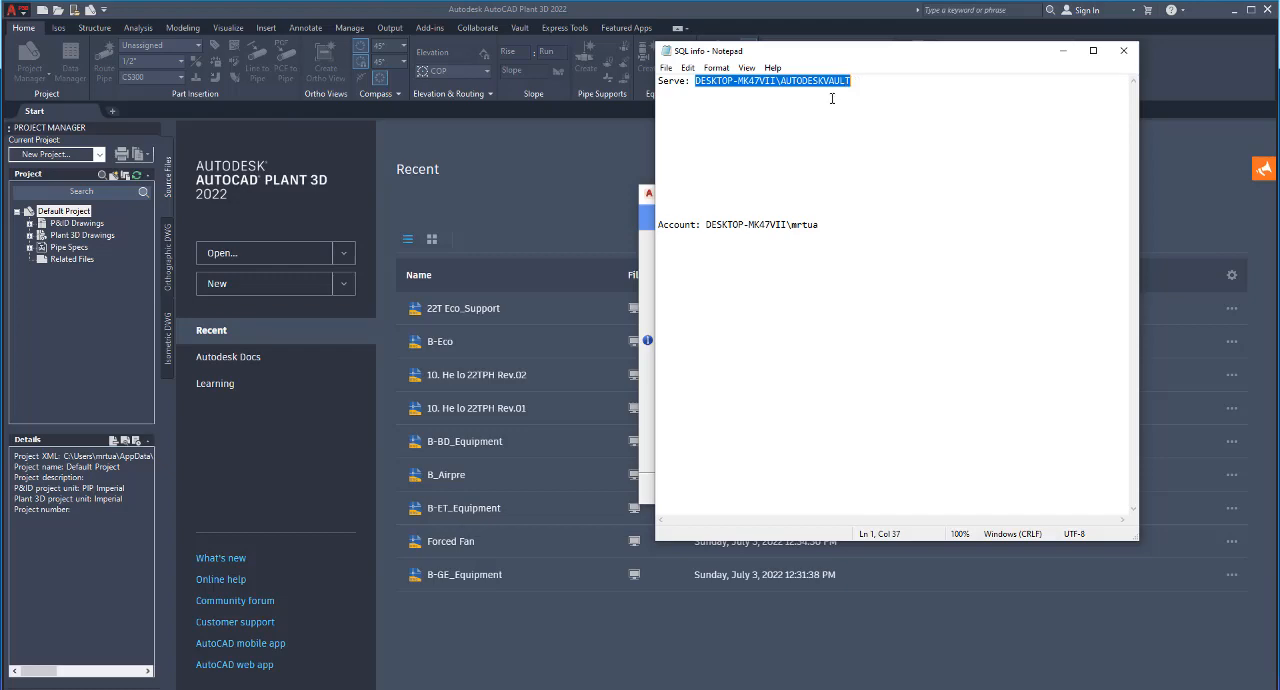
pyautogui.moveTo(1062, 51)
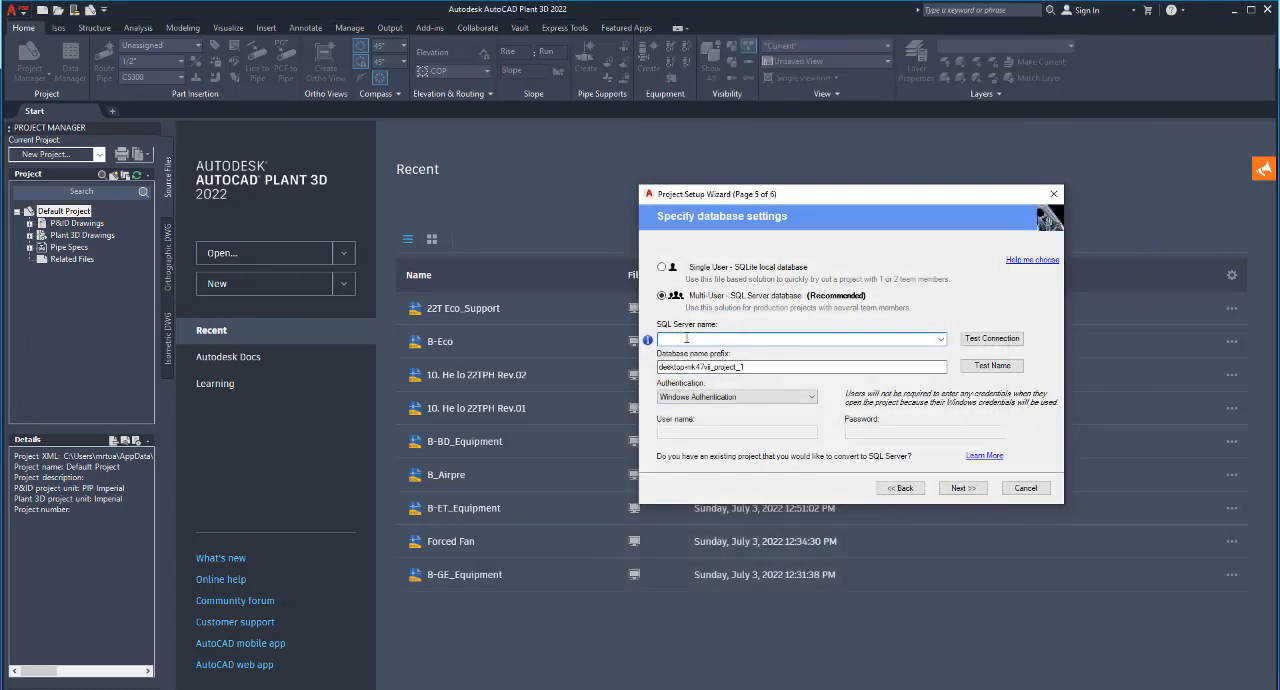
# - Enter server DESKTOP-MK47VII\AUTODESKVAULT, confirm a successful connection test, and add 0 to the prefix
pyautogui.write('DESKTOP-MK47VII\\AUTODESKVAULT')
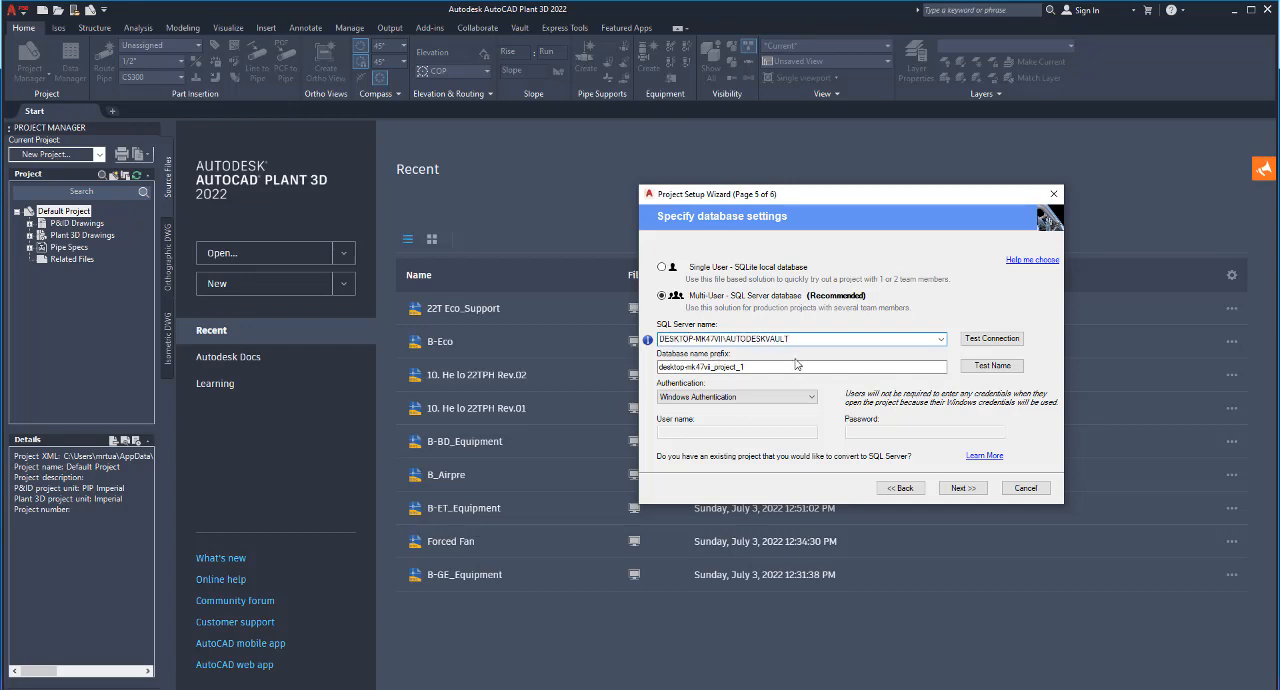
pyautogui.click(991, 338)
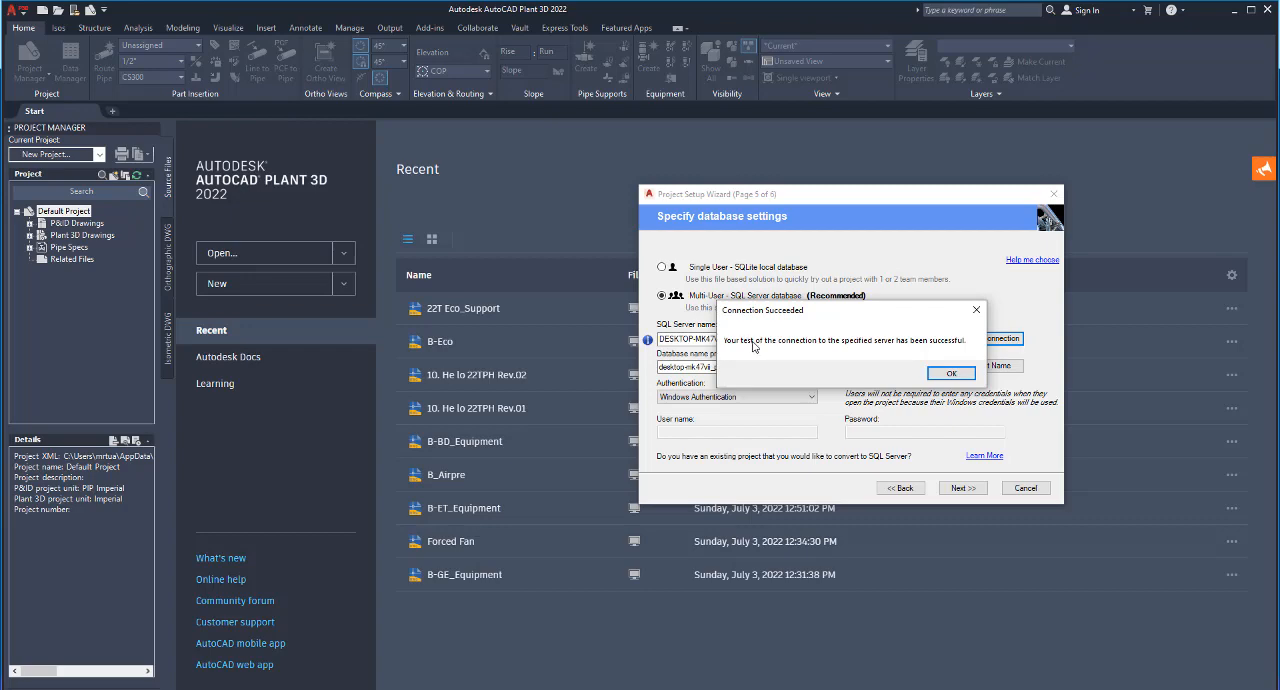
pyautogui.moveTo(809, 349)
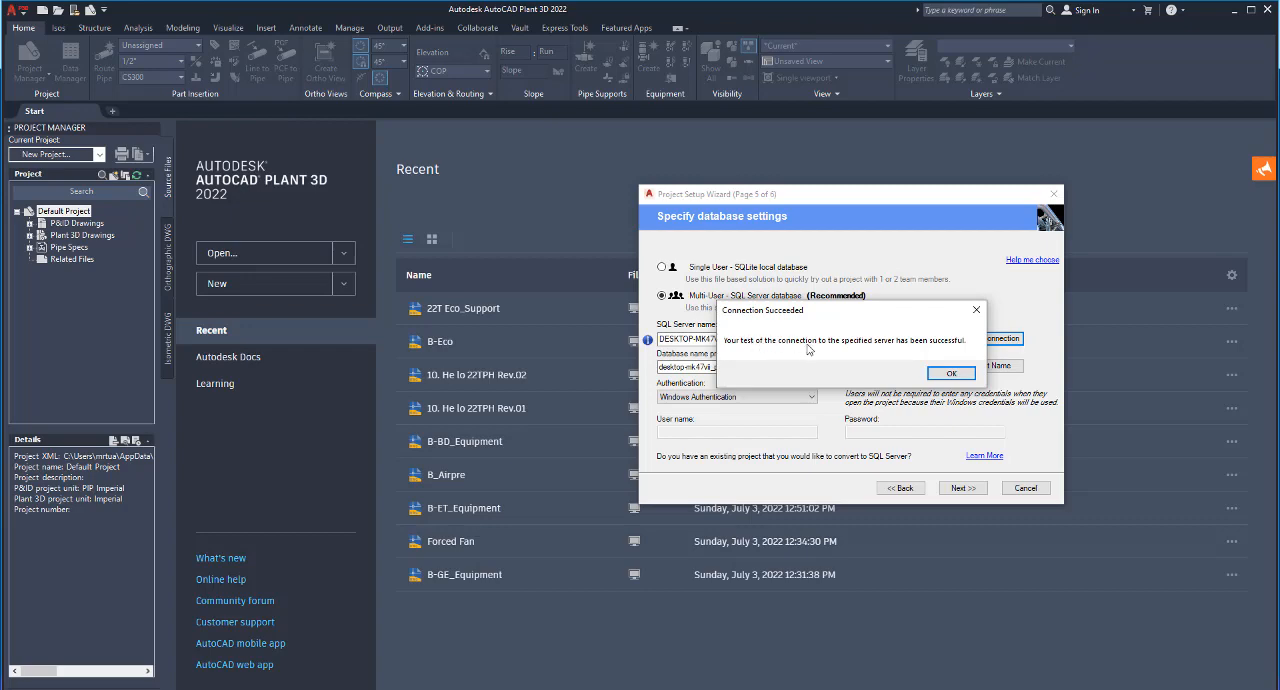
pyautogui.moveTo(945, 351)
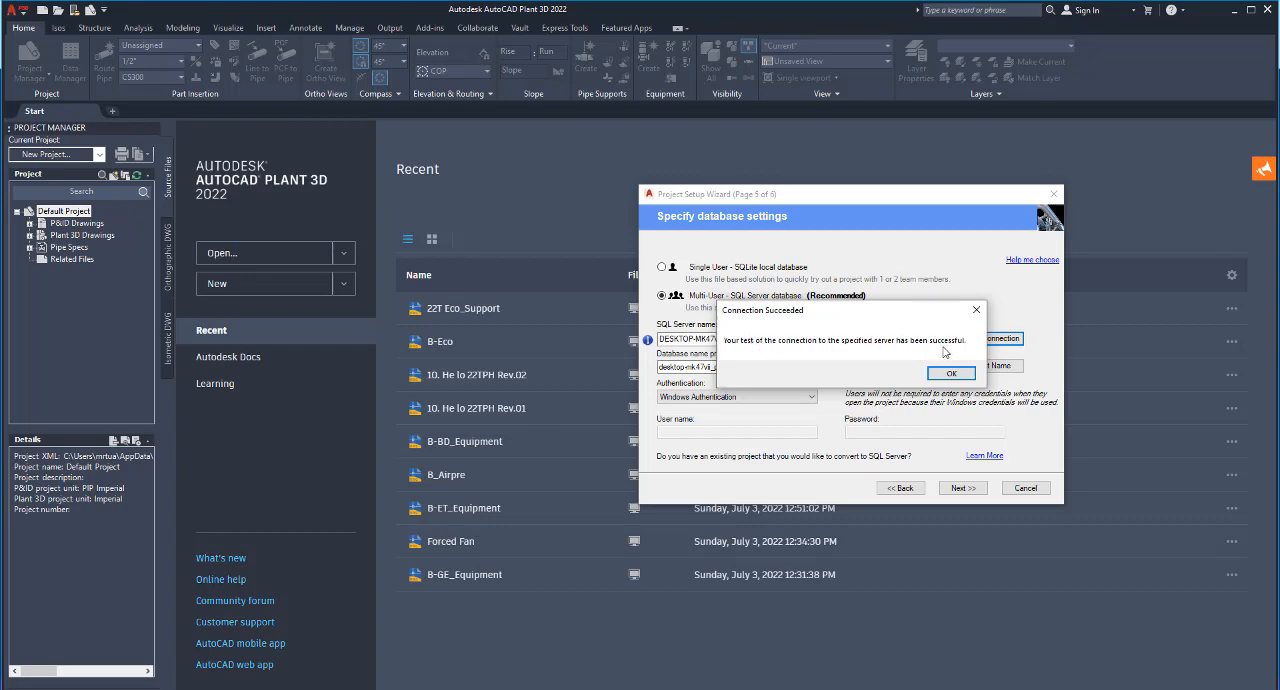
pyautogui.click(950, 372)
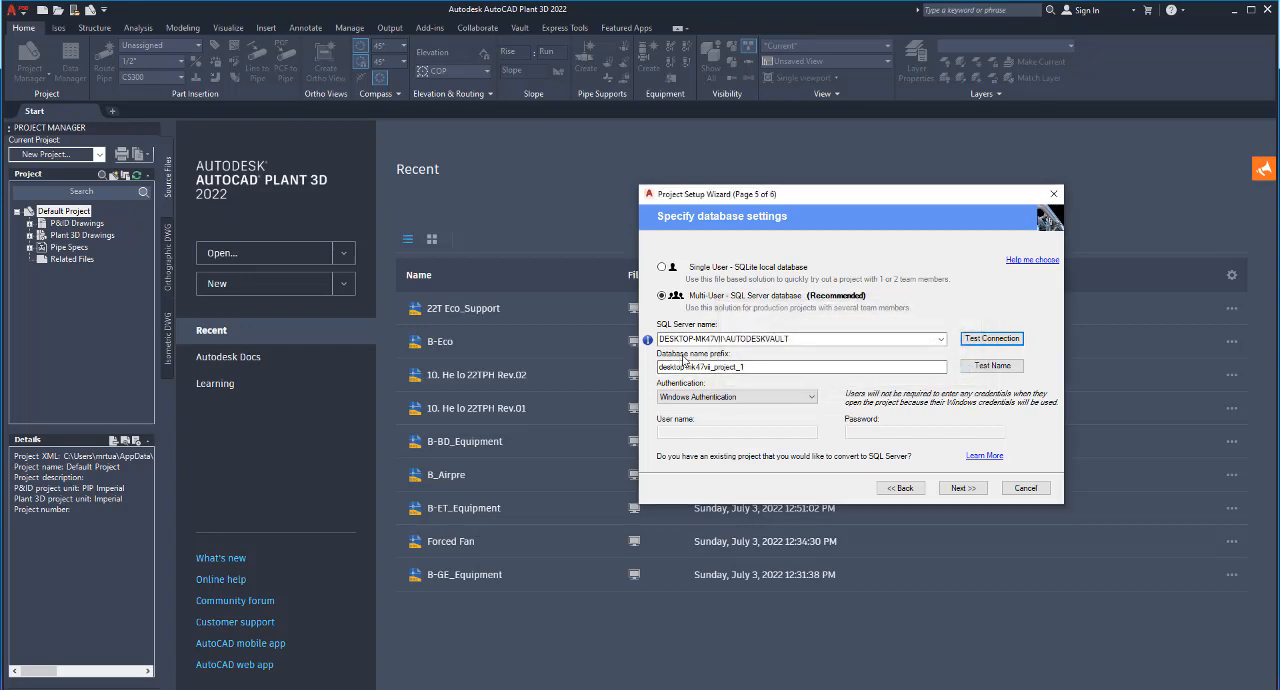
pyautogui.click(800, 366)
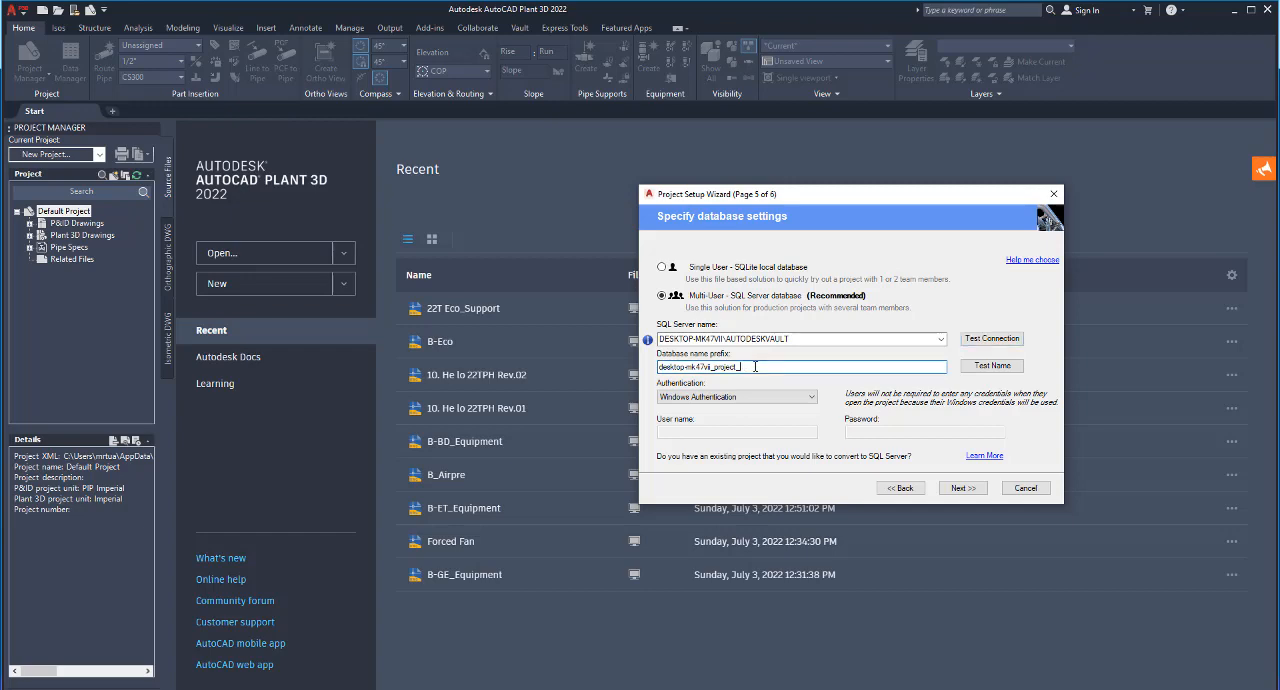
pyautogui.write('0')
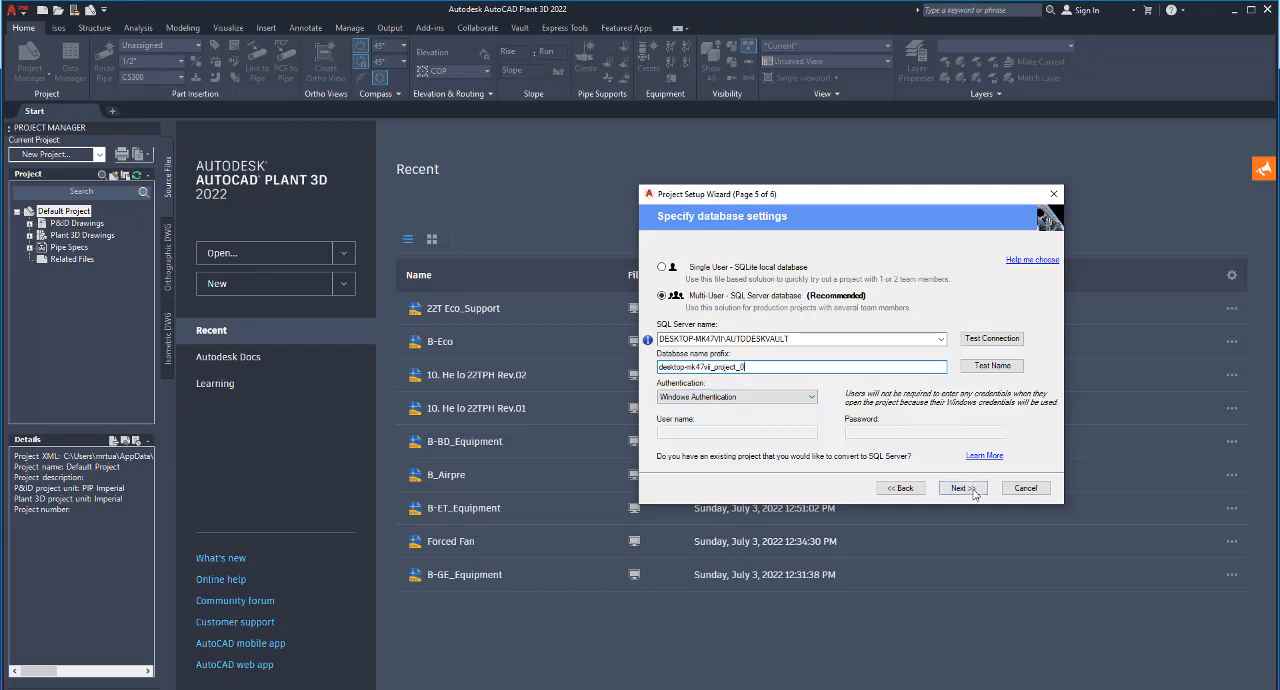
# - Accept the database settings and finish the wizard to generate Project 1
pyautogui.click(960, 488)
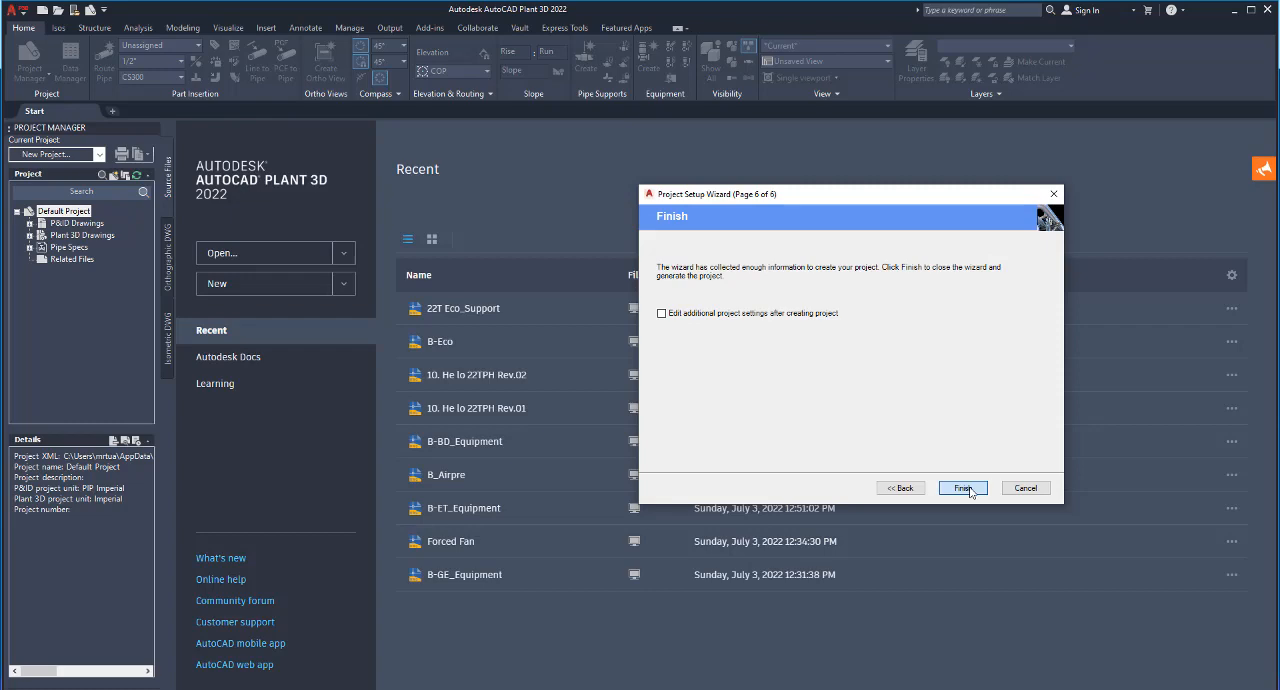
pyautogui.click(962, 488)
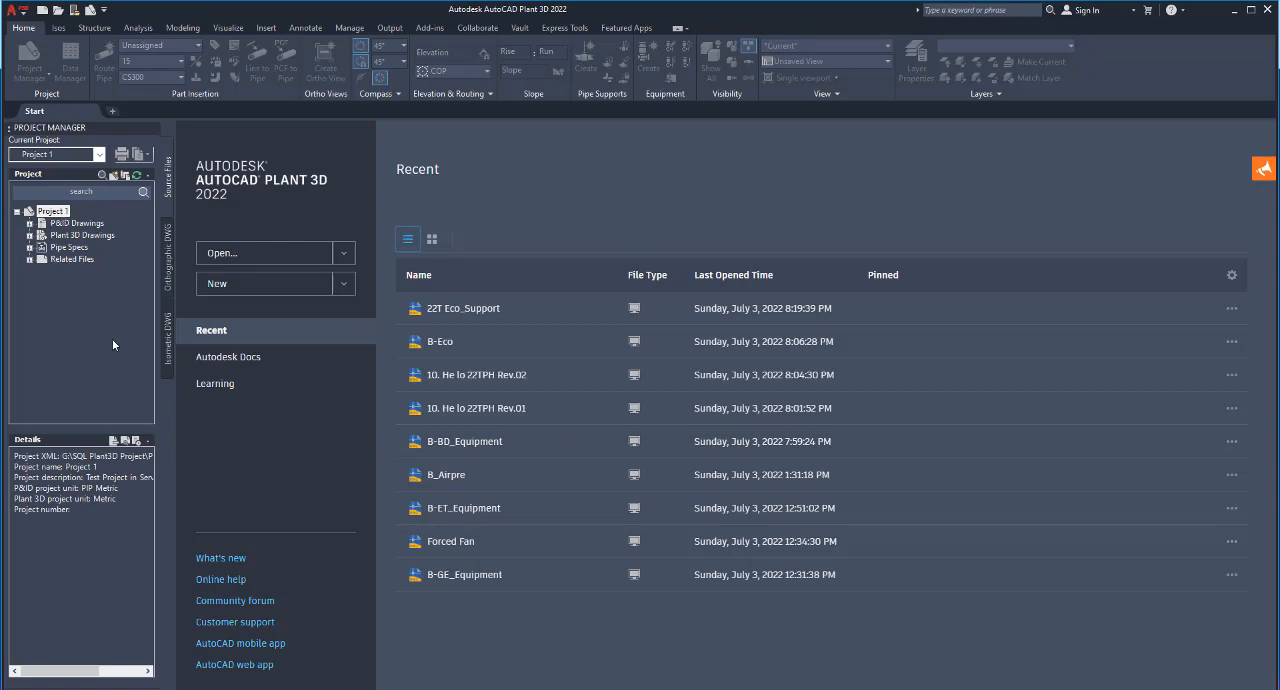
# - Review Plant 3D Drawings (zero) and Pipe Specs (74), then right-click Plant 3D Drawings
pyautogui.click(84, 234)
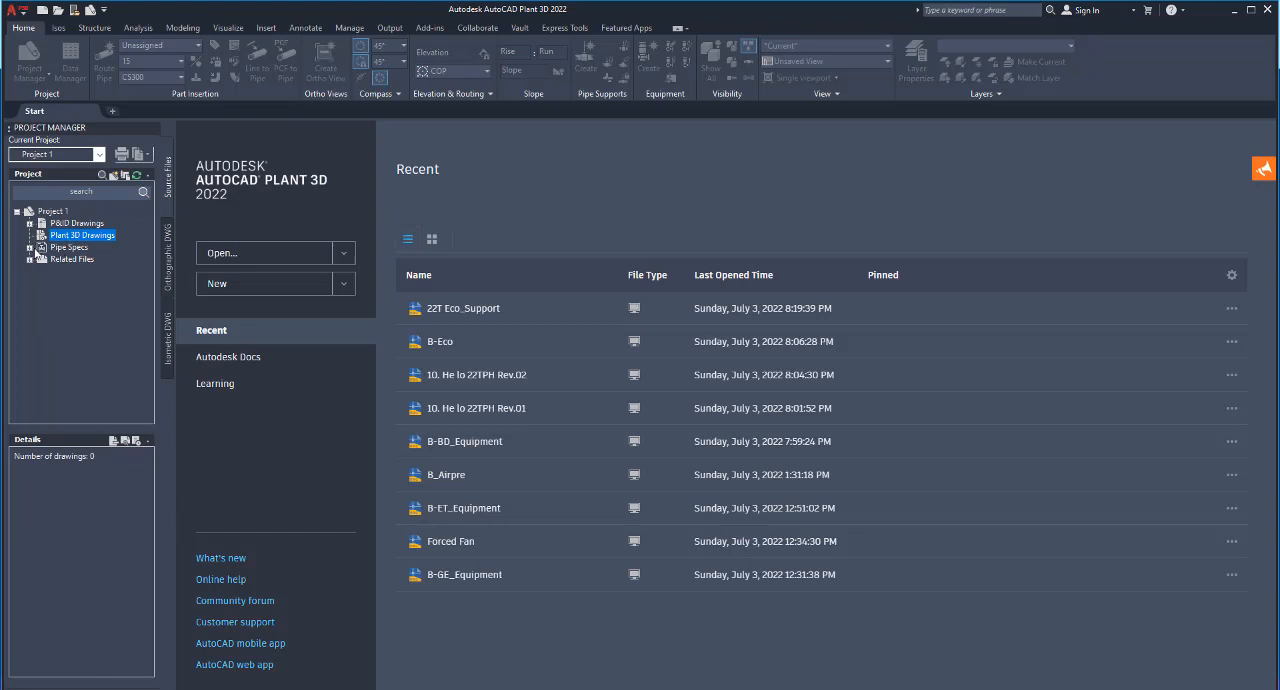
pyautogui.click(68, 247)
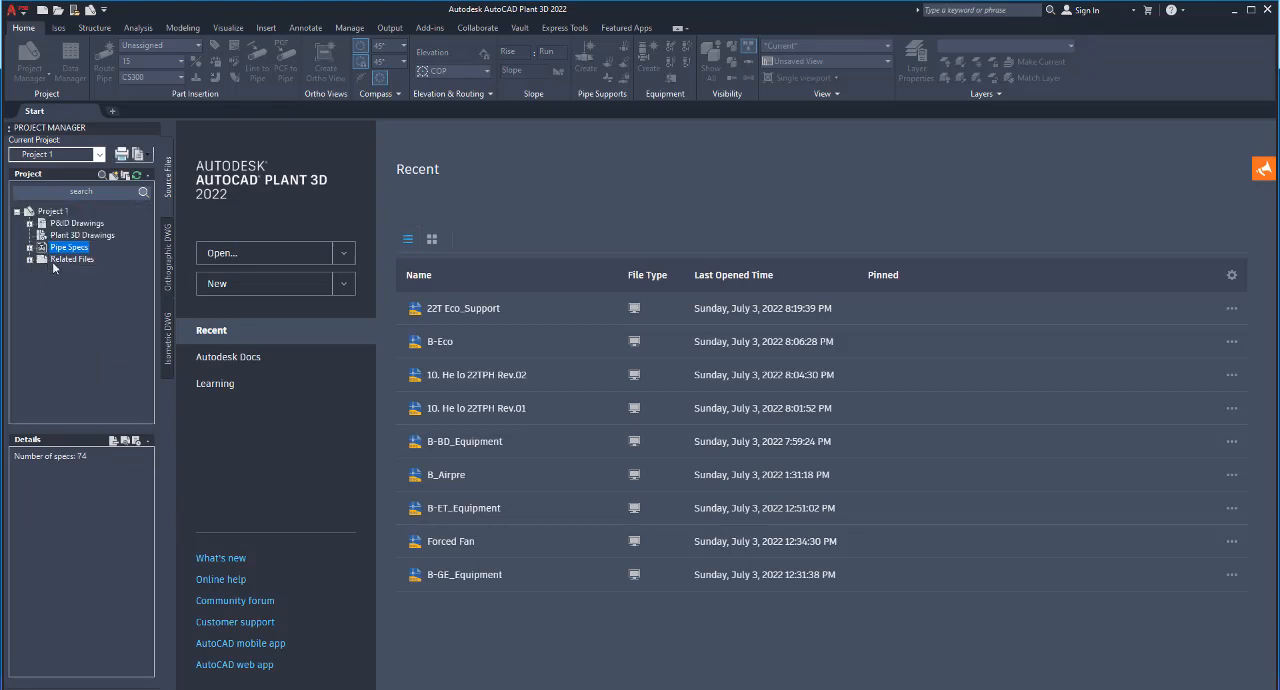
pyautogui.rightClick(70, 235)
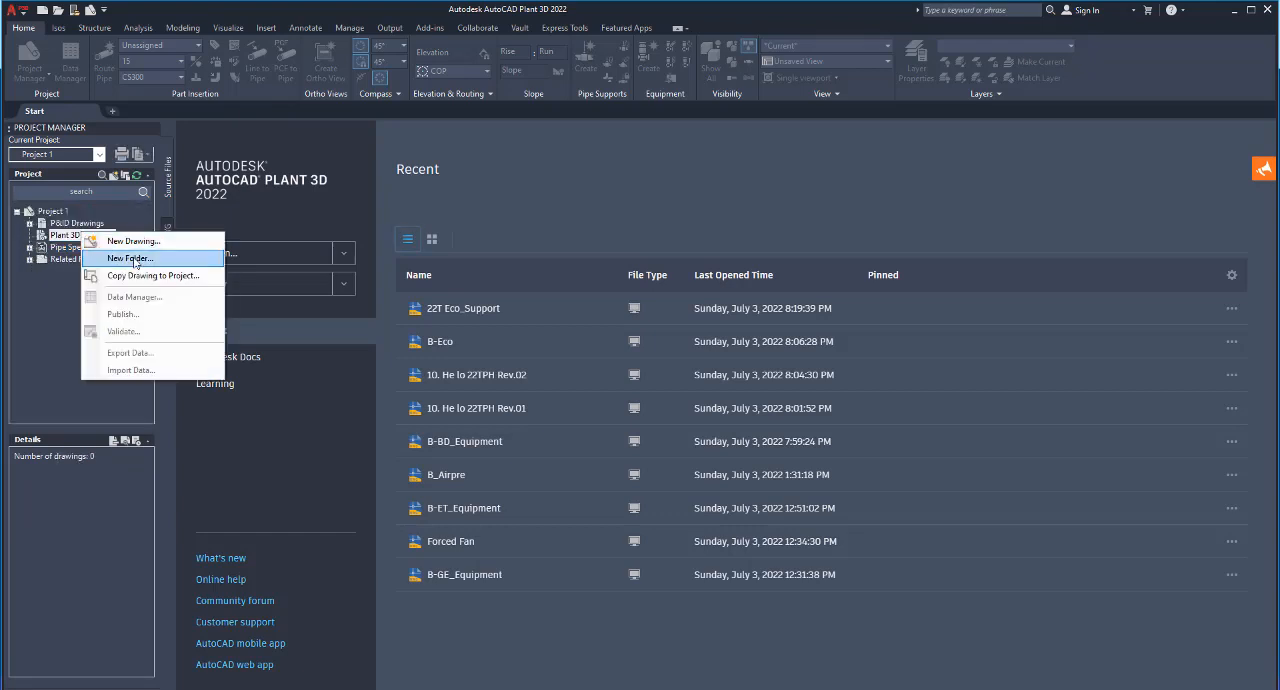